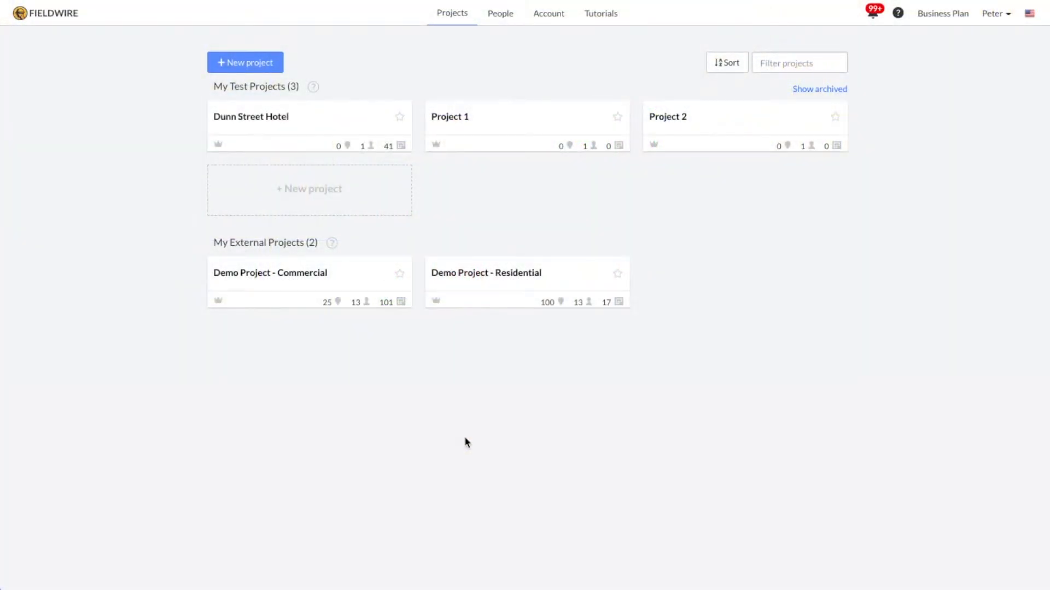
{"action": "mouse_move", "coordinate": [399, 143]}
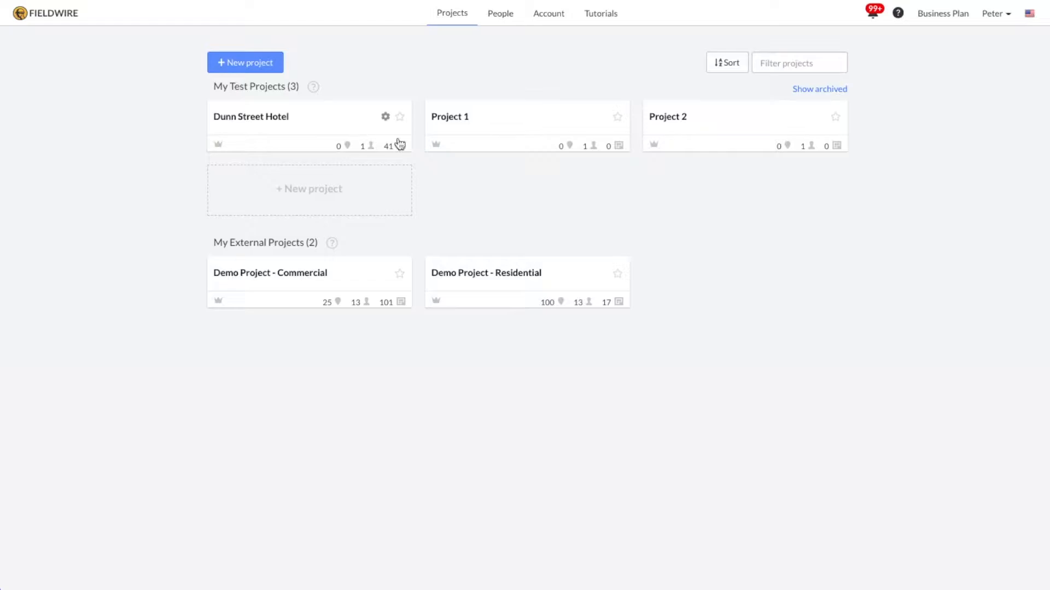
{"action": "mouse_move", "coordinate": [733, 126]}
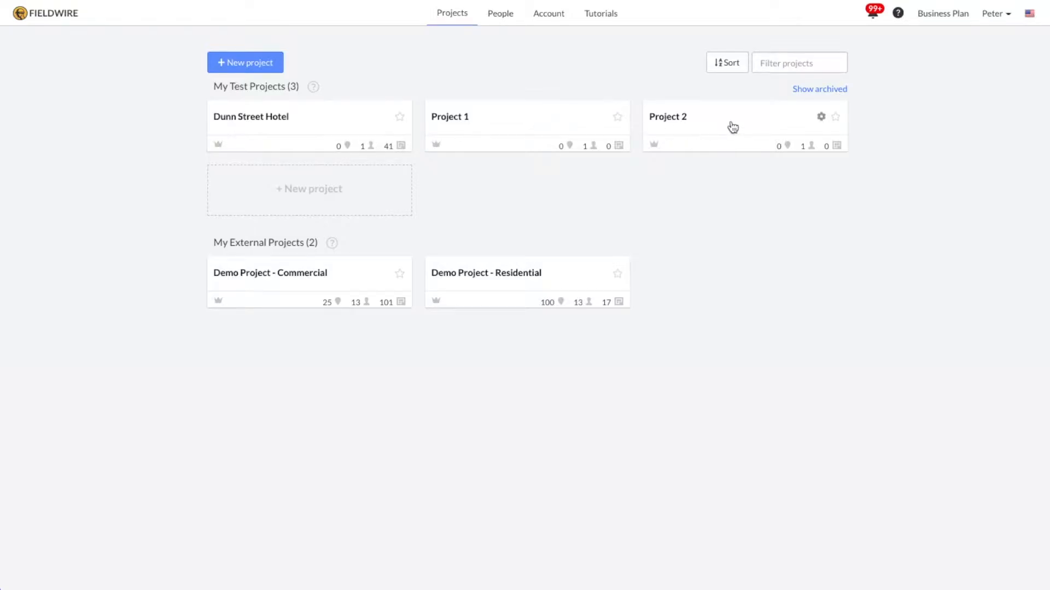
- Filter the projects list by the name 'dunn' to find the Dunn Street Hotel project
{"action": "left_click", "coordinate": [799, 62]}
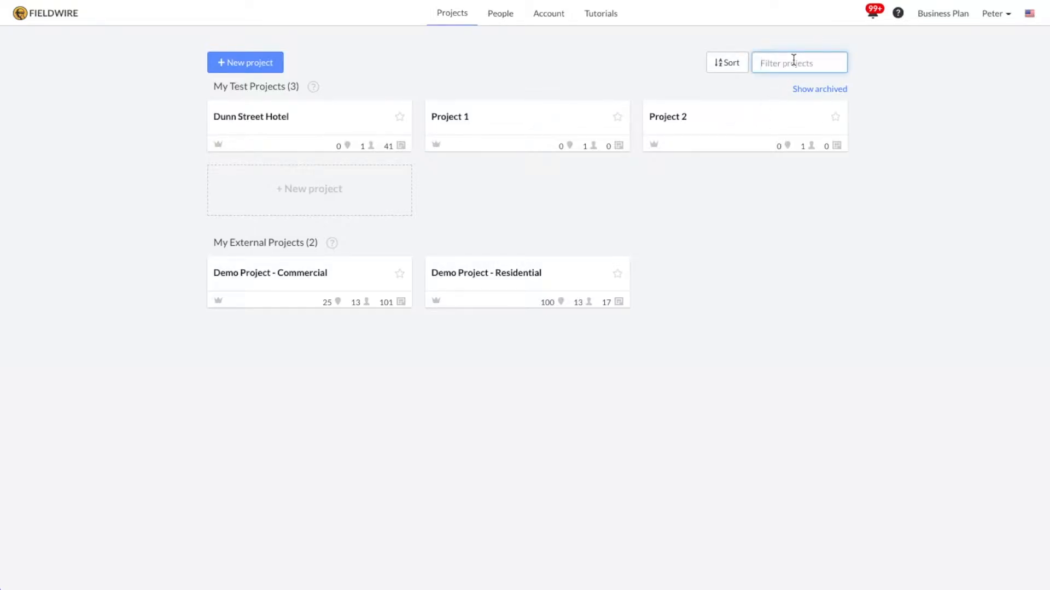
{"action": "type", "text": "dunn"}
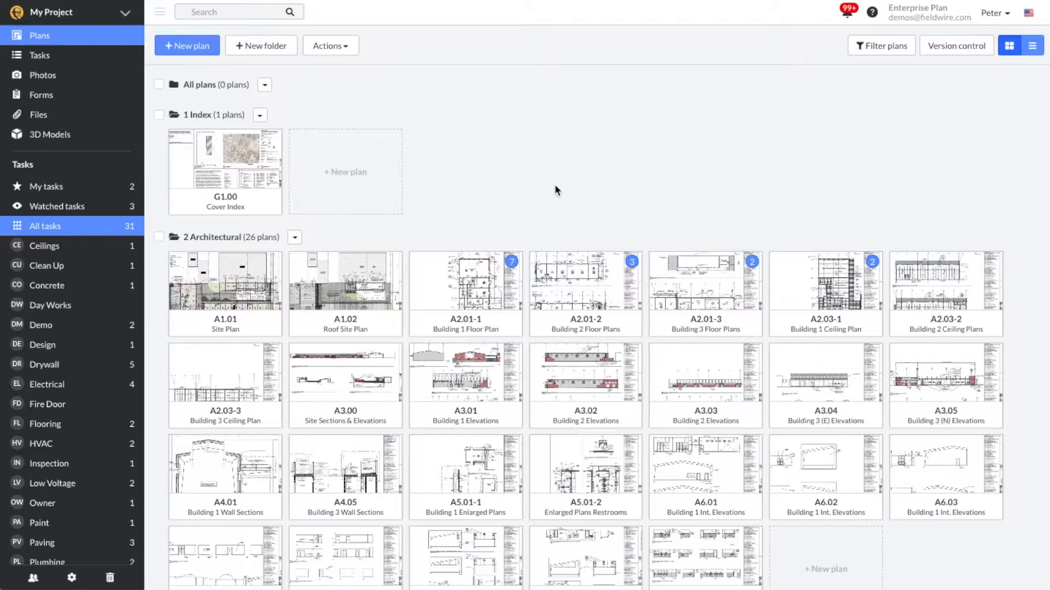
{"action": "mouse_move", "coordinate": [348, 135]}
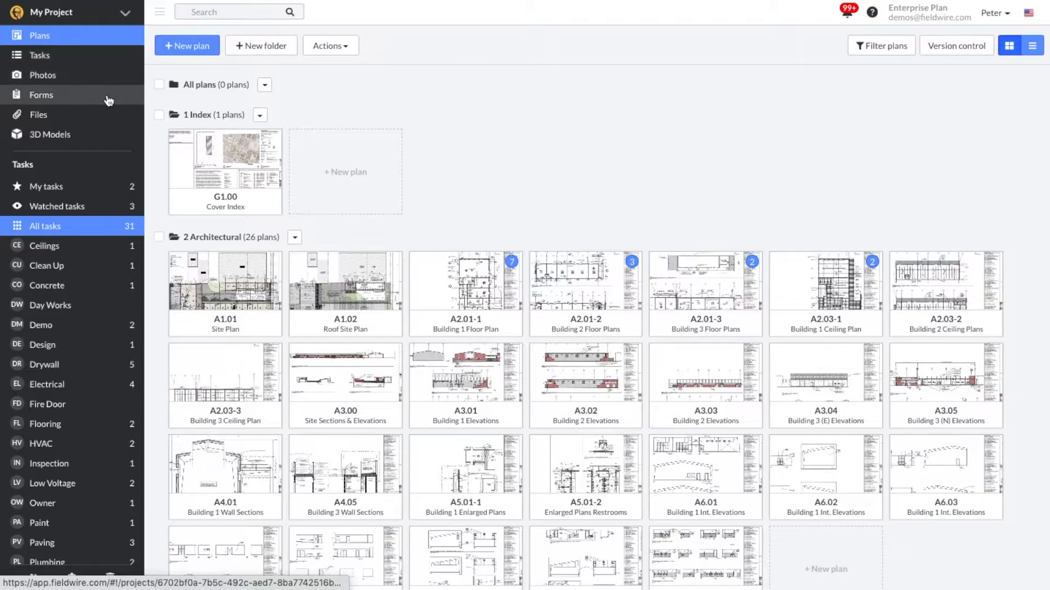
{"action": "mouse_move", "coordinate": [108, 139]}
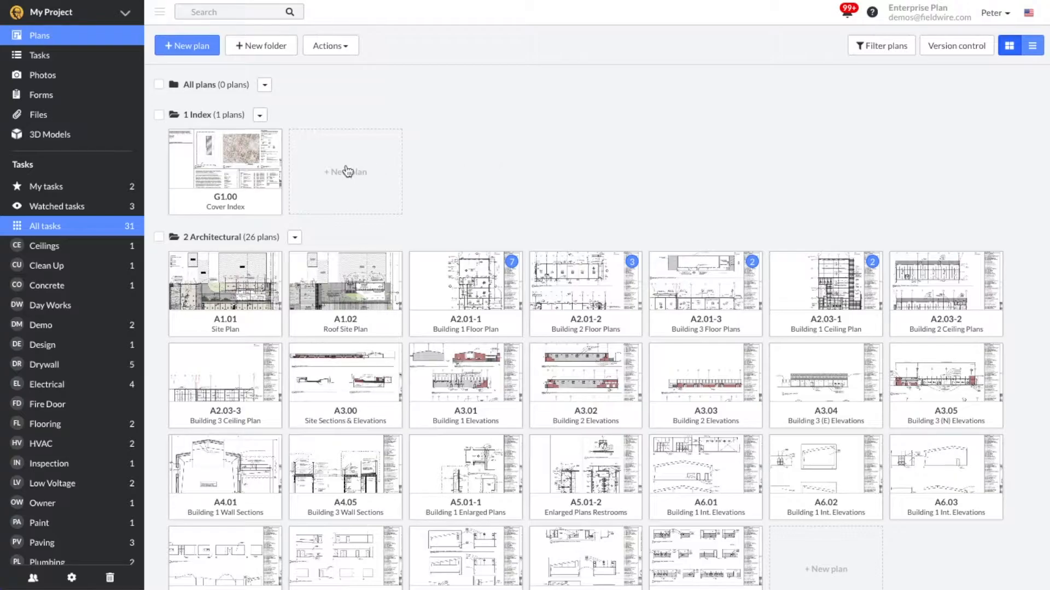
{"action": "left_click", "coordinate": [345, 171]}
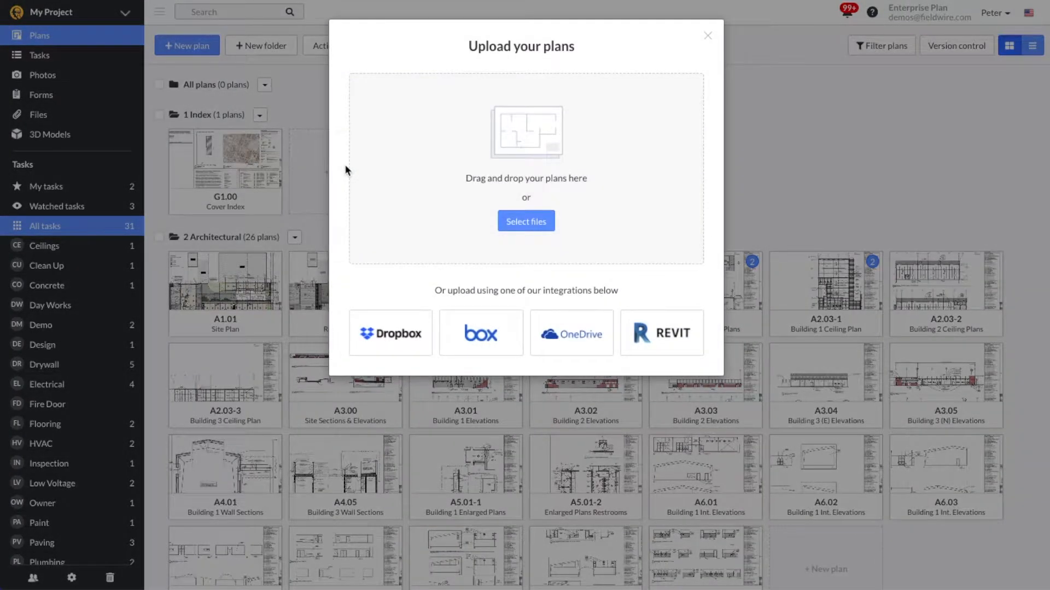
{"action": "mouse_move", "coordinate": [450, 318]}
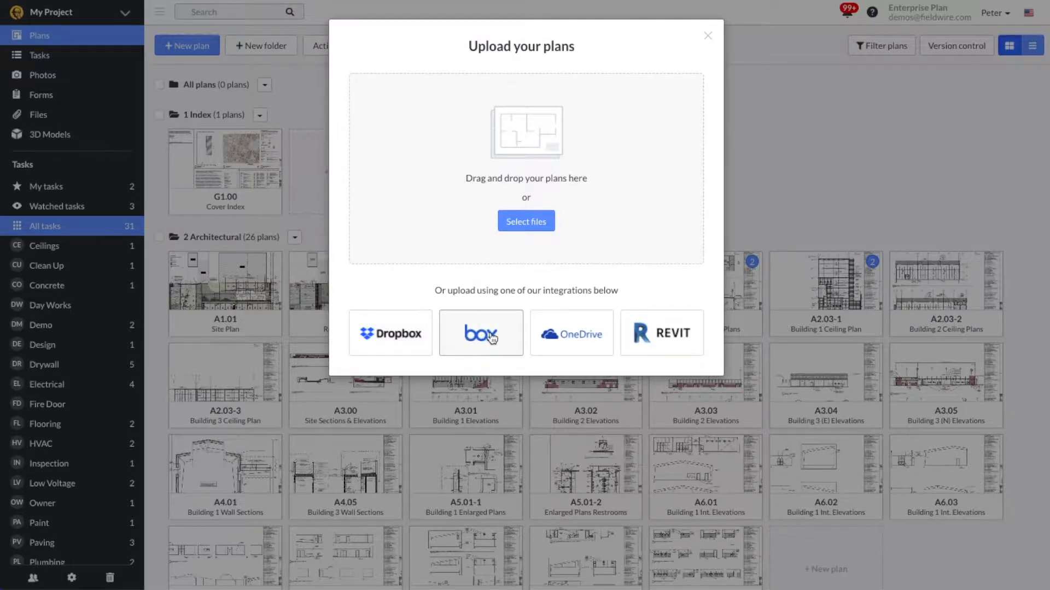
{"action": "mouse_move", "coordinate": [661, 333]}
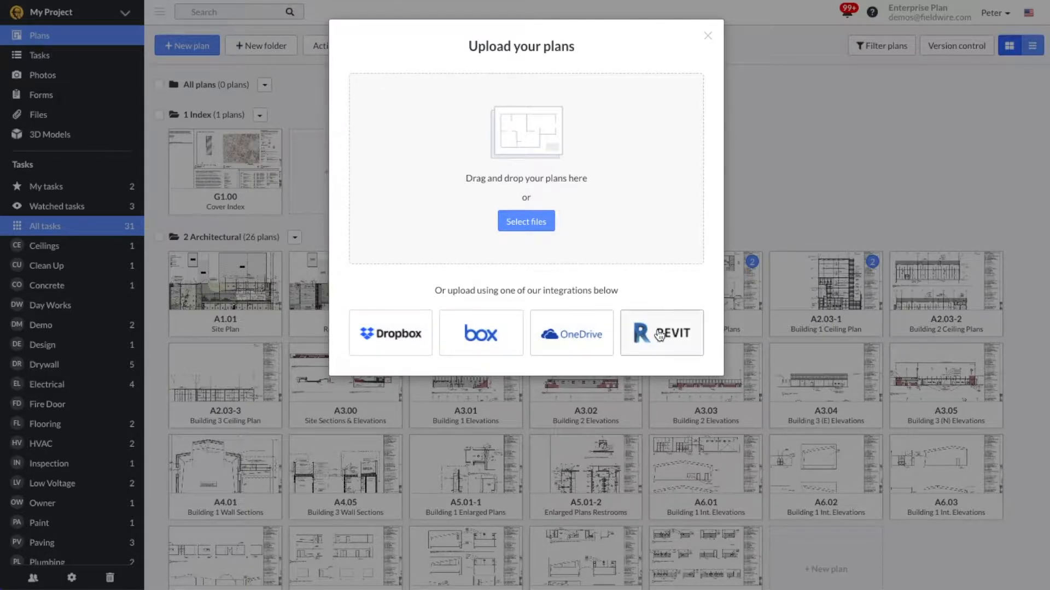
{"action": "left_click", "coordinate": [708, 36]}
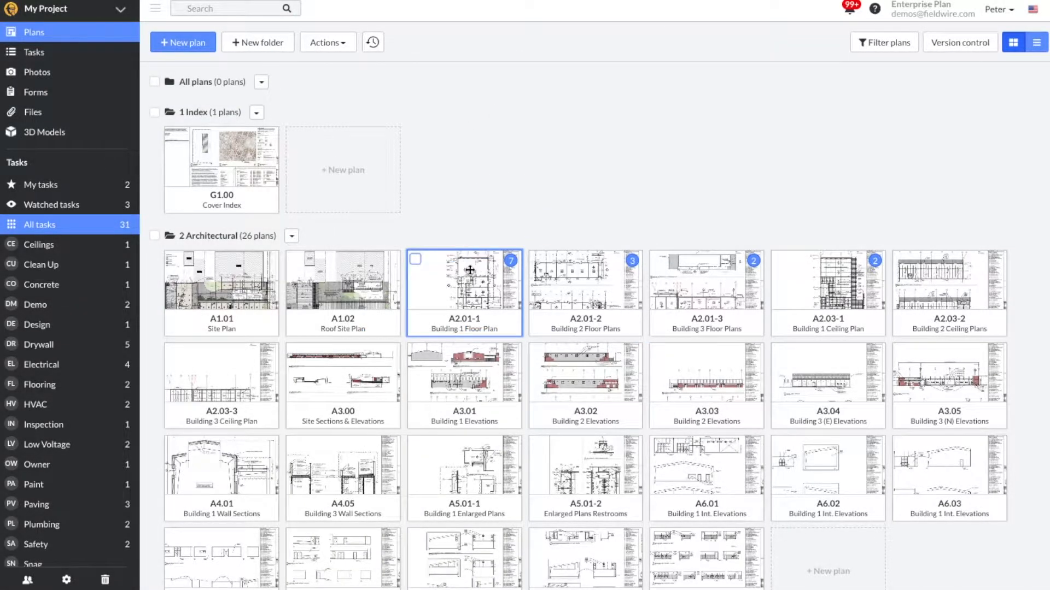
- Set up sheet A2.01-1 Building 1 Floor Plan to compare its 2019-04-10 and 2019-02-10 versions
{"action": "double_click", "coordinate": [464, 279]}
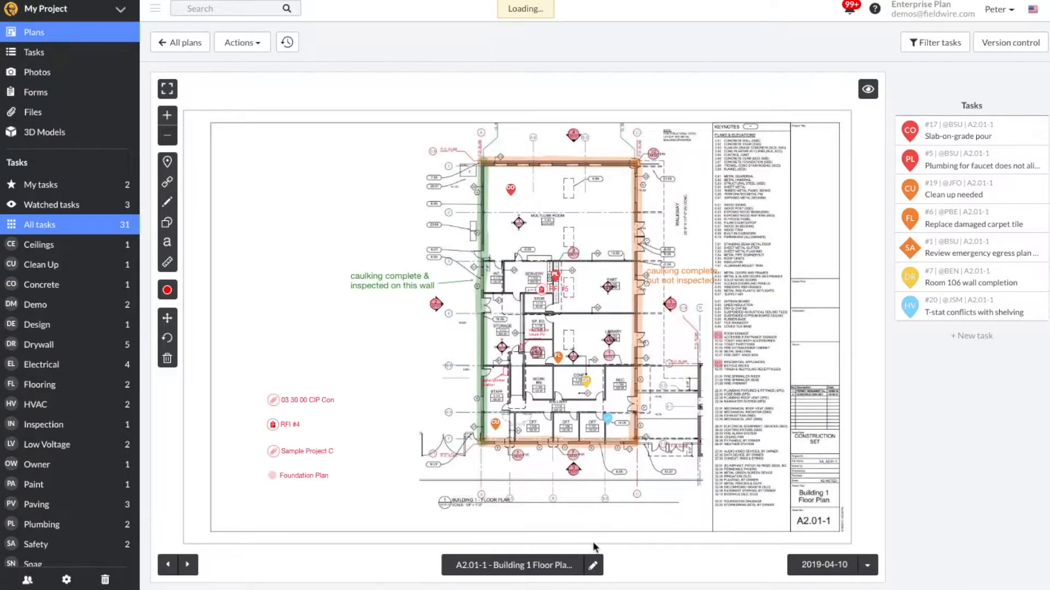
{"action": "left_click", "coordinate": [591, 565]}
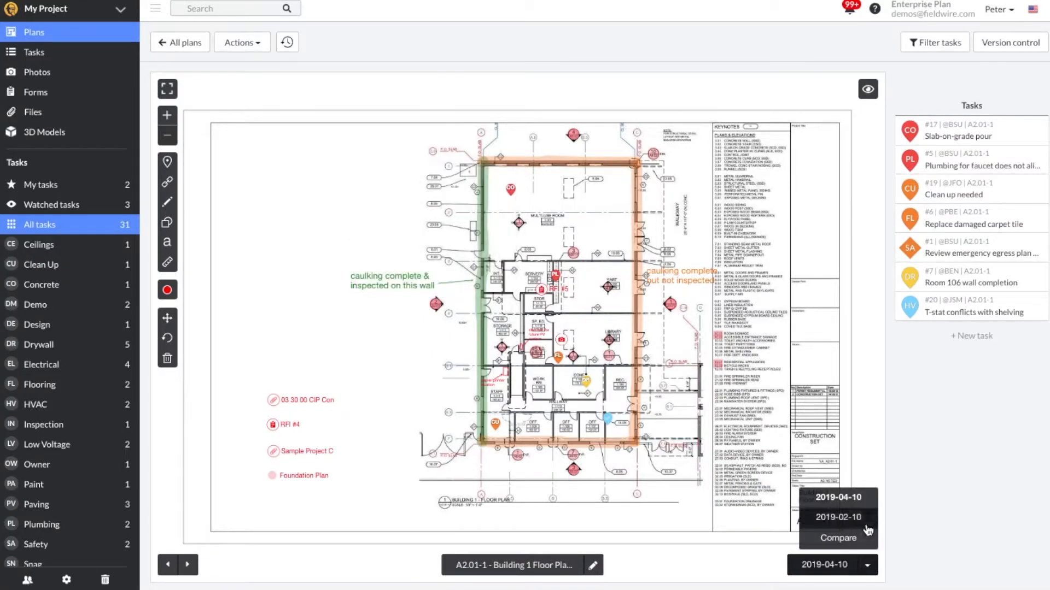
{"action": "left_click", "coordinate": [835, 517]}
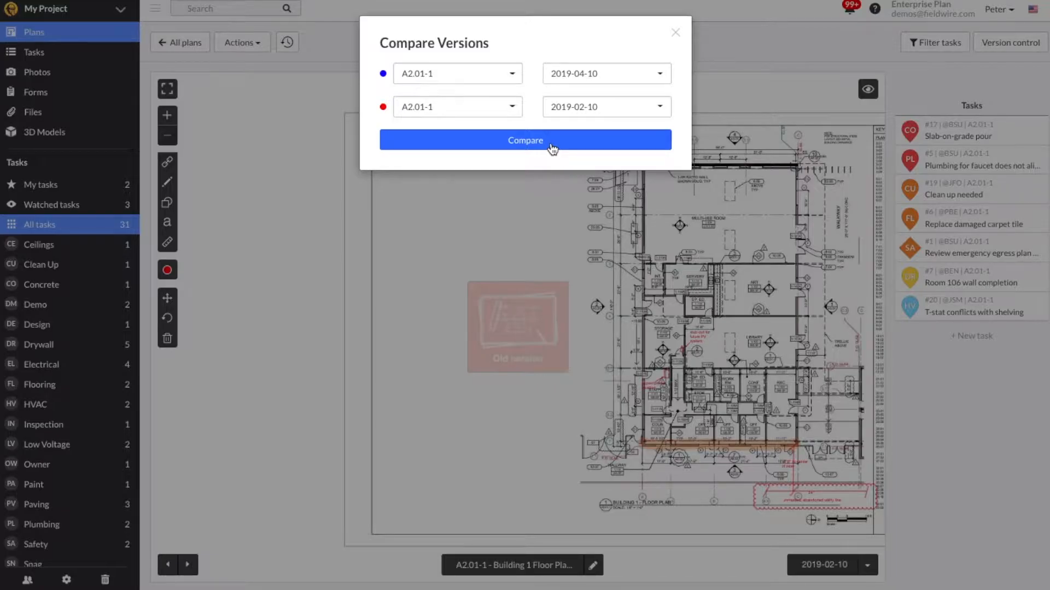
- Confirm the two chosen versions and run the aligned-sheet comparison of A2.01-1
{"action": "left_click", "coordinate": [526, 140]}
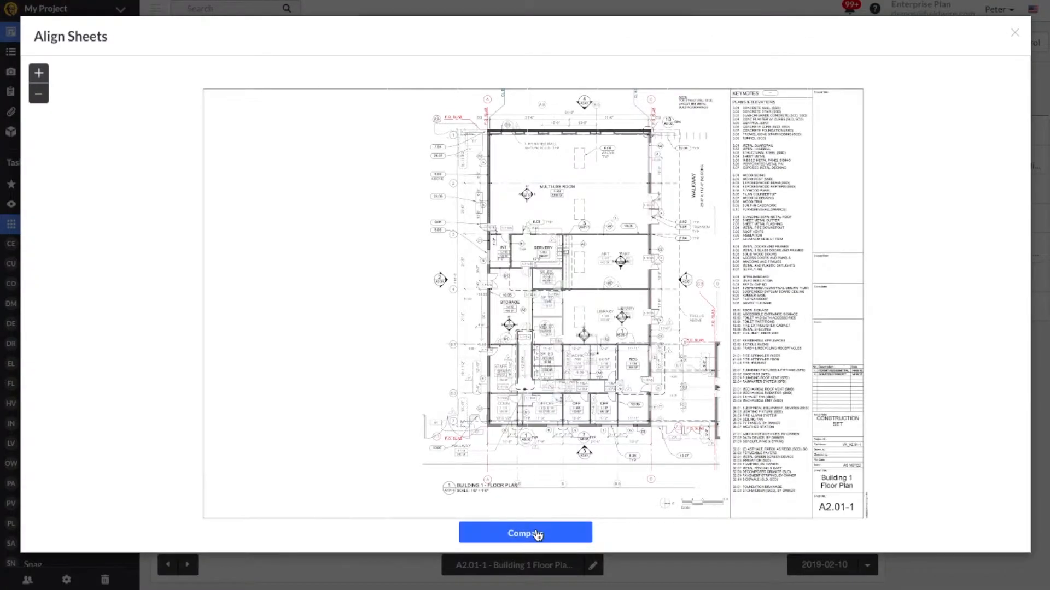
{"action": "left_click", "coordinate": [525, 534]}
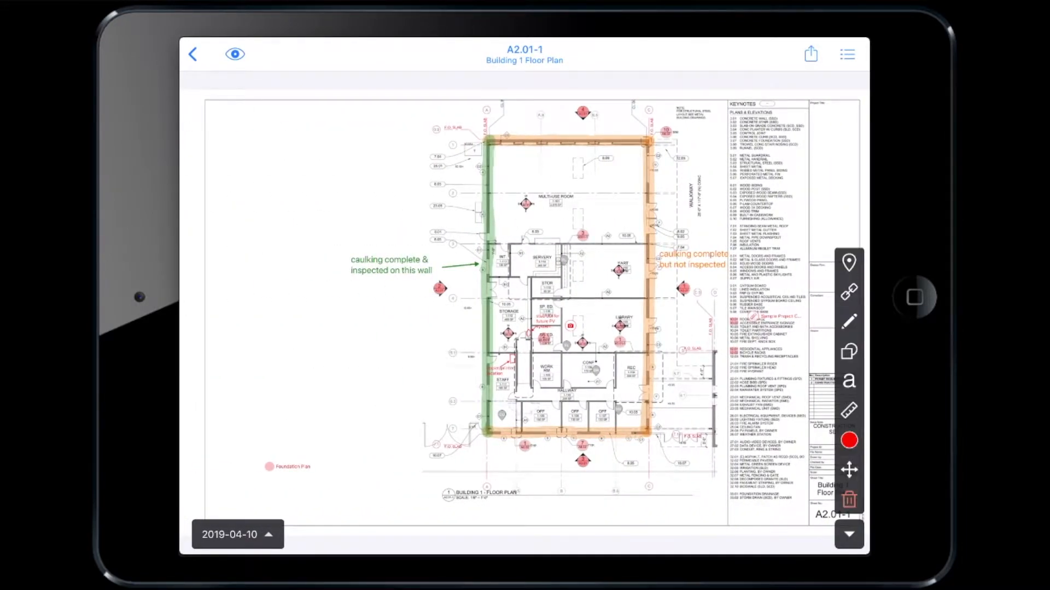
- Attach an existing project PDF file to the rectangle marked on the floor plan
{"action": "left_click", "coordinate": [849, 350]}
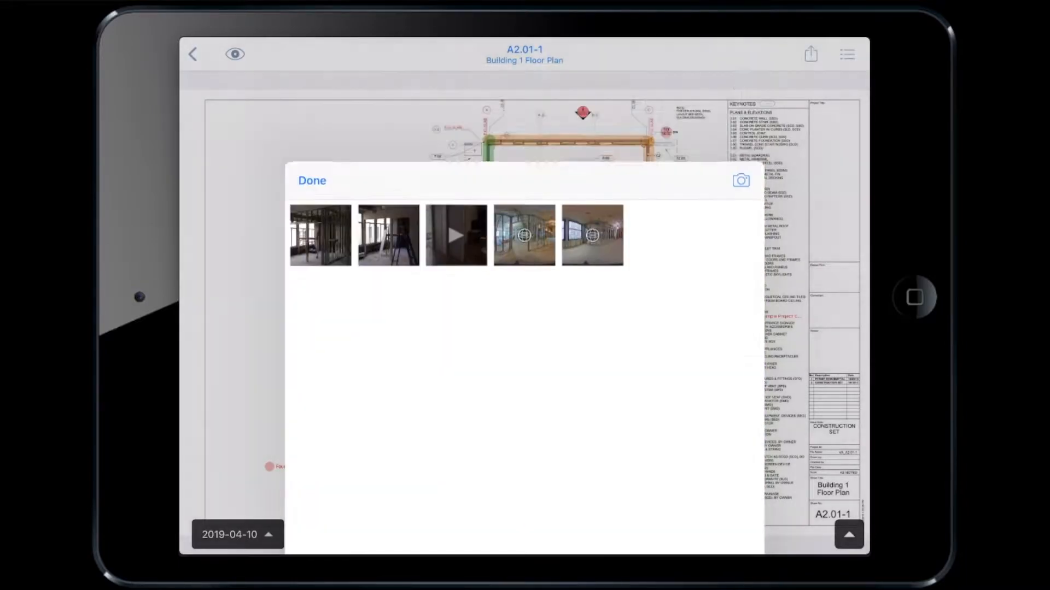
{"action": "left_click", "coordinate": [312, 181]}
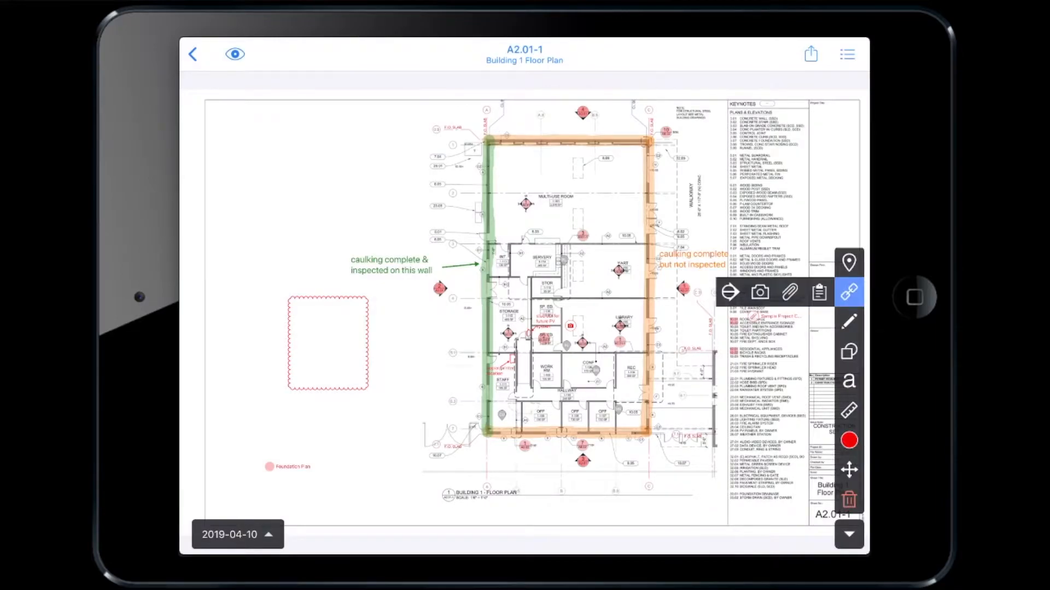
{"action": "left_click", "coordinate": [791, 291]}
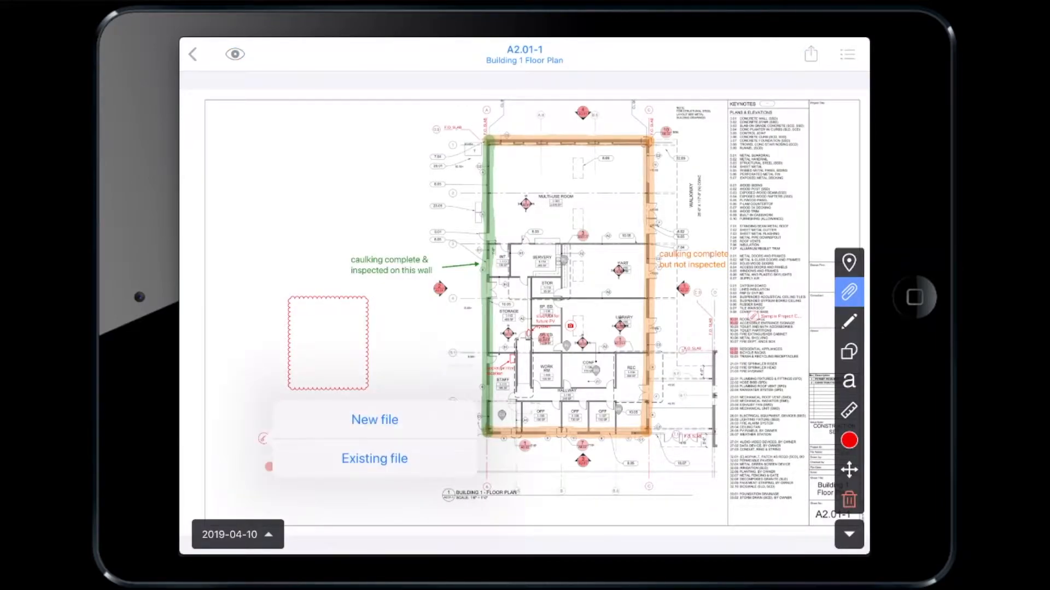
{"action": "left_click", "coordinate": [374, 459]}
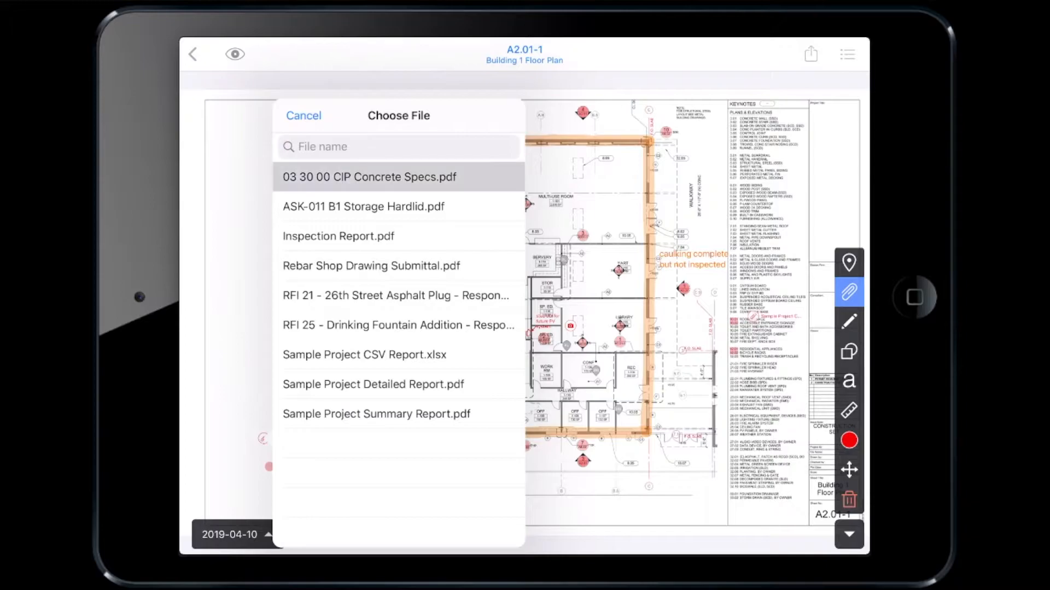
{"action": "left_click", "coordinate": [370, 176]}
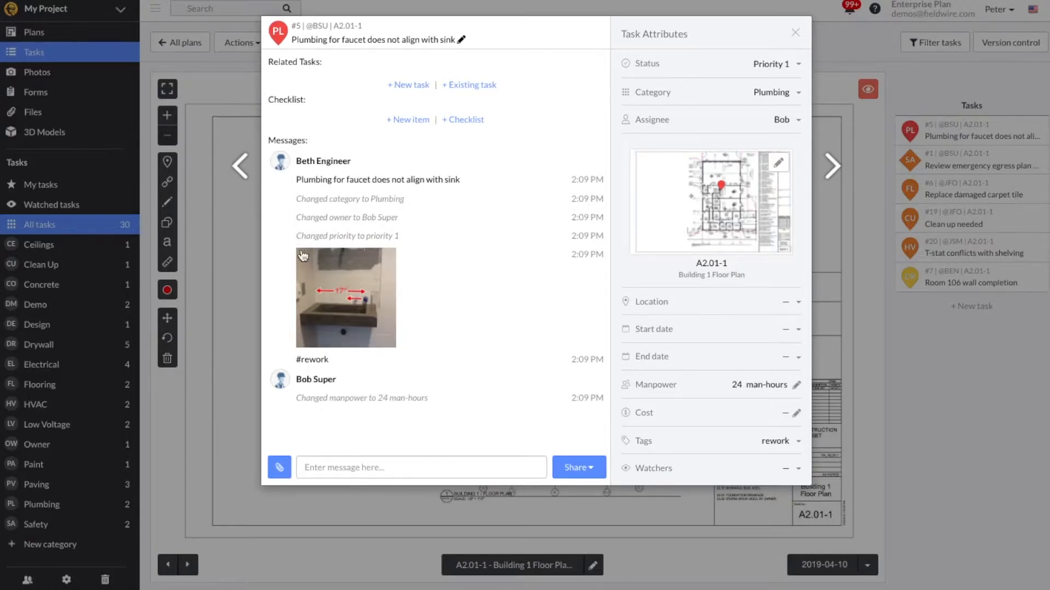
{"action": "left_click", "coordinate": [346, 297]}
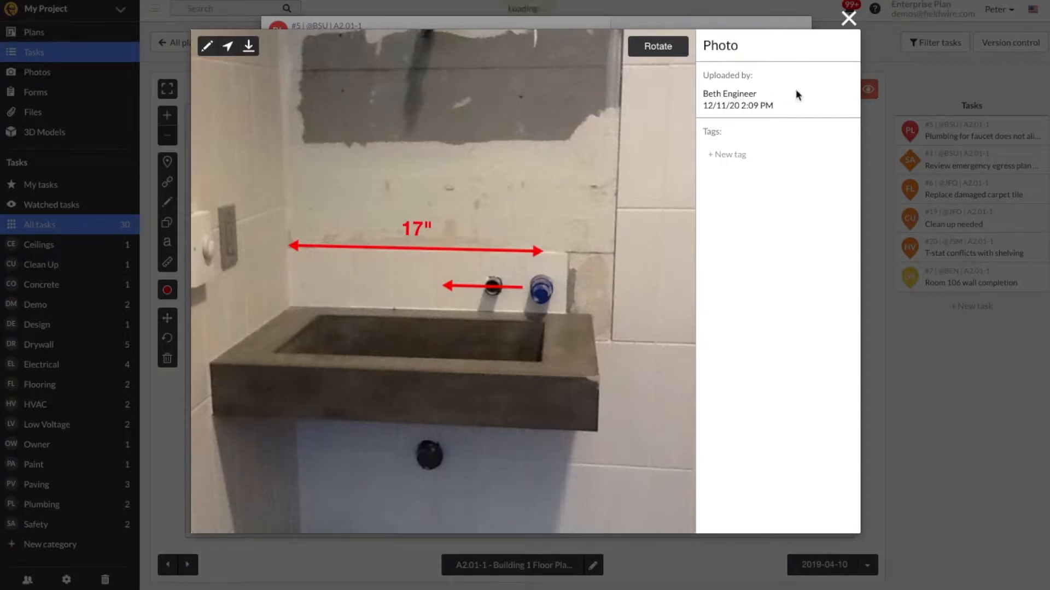
{"action": "left_click", "coordinate": [848, 18]}
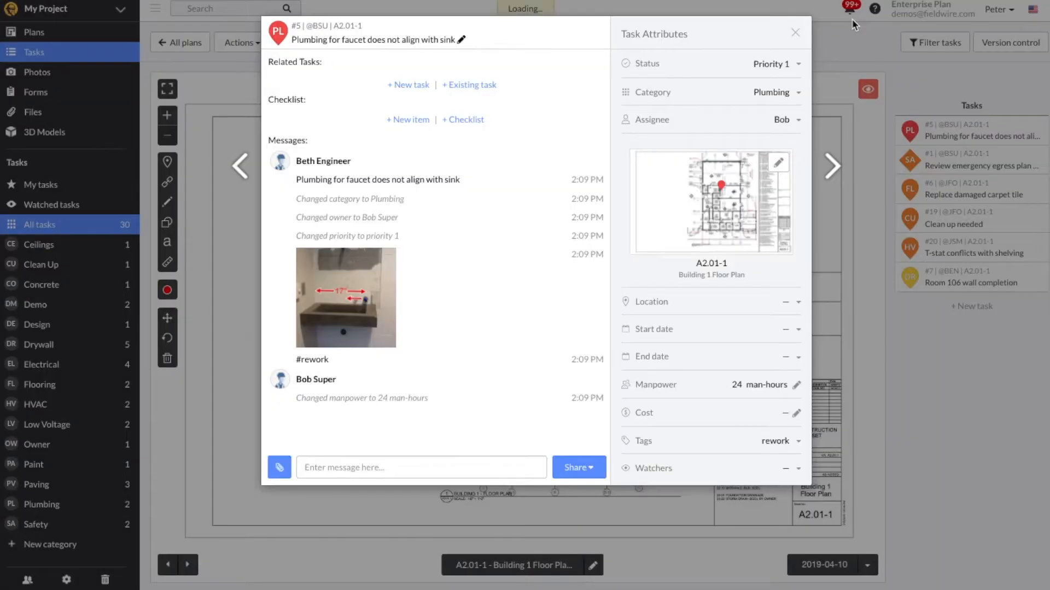
{"action": "left_click", "coordinate": [794, 32]}
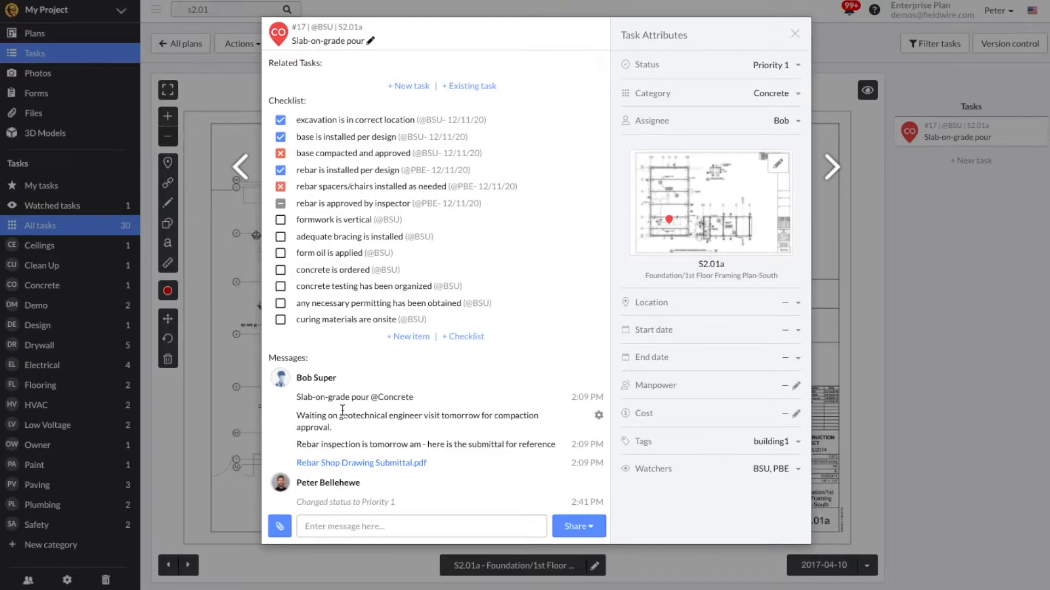
- Set task #17's category to Concrete, choose its assignee, and check off the form-oil checklist item
{"action": "left_click", "coordinate": [773, 64]}
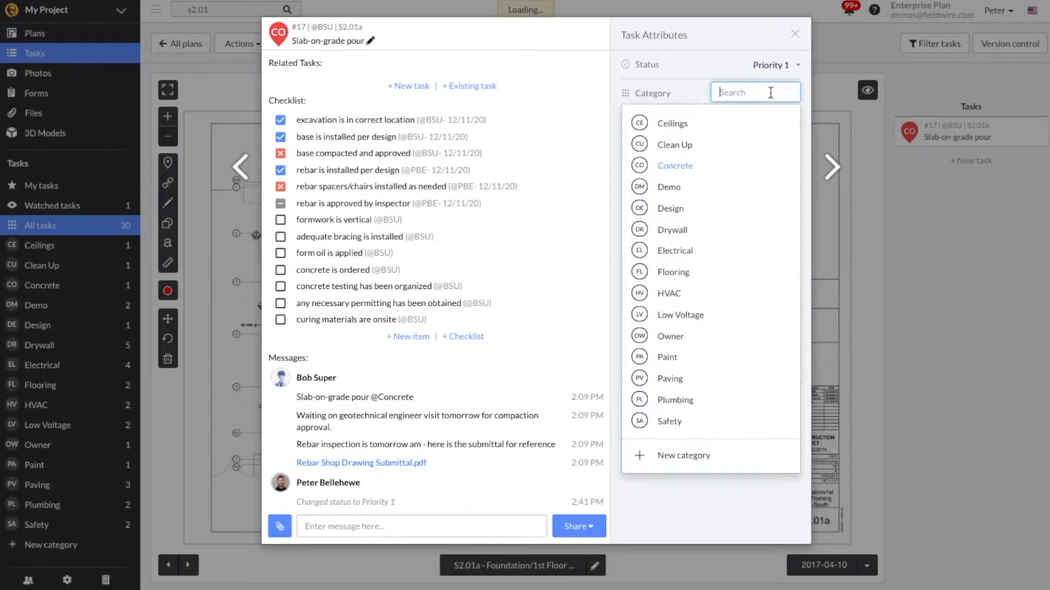
{"action": "left_click", "coordinate": [674, 165]}
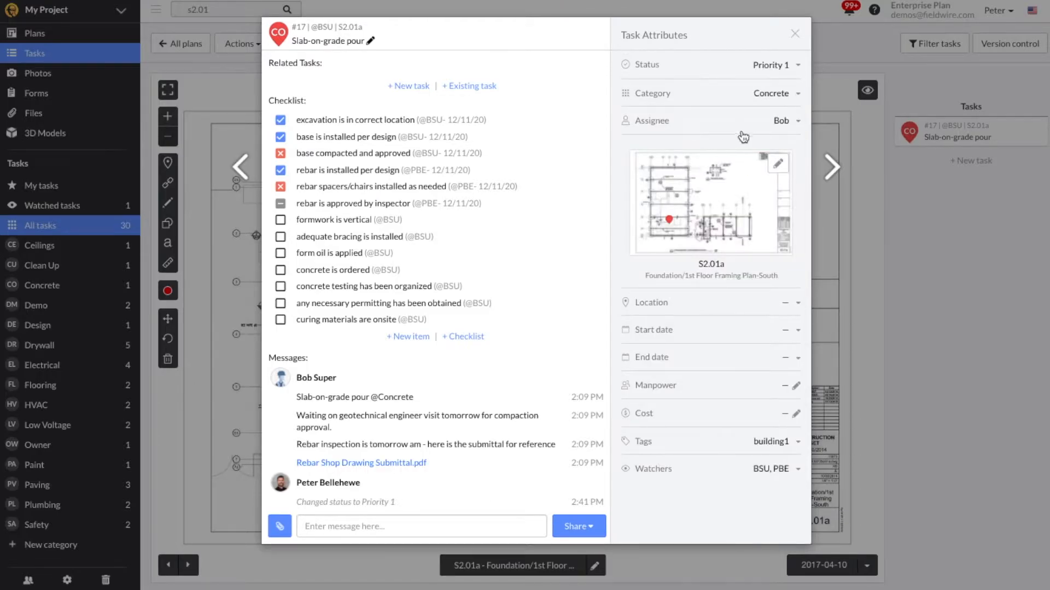
{"action": "left_click", "coordinate": [776, 120]}
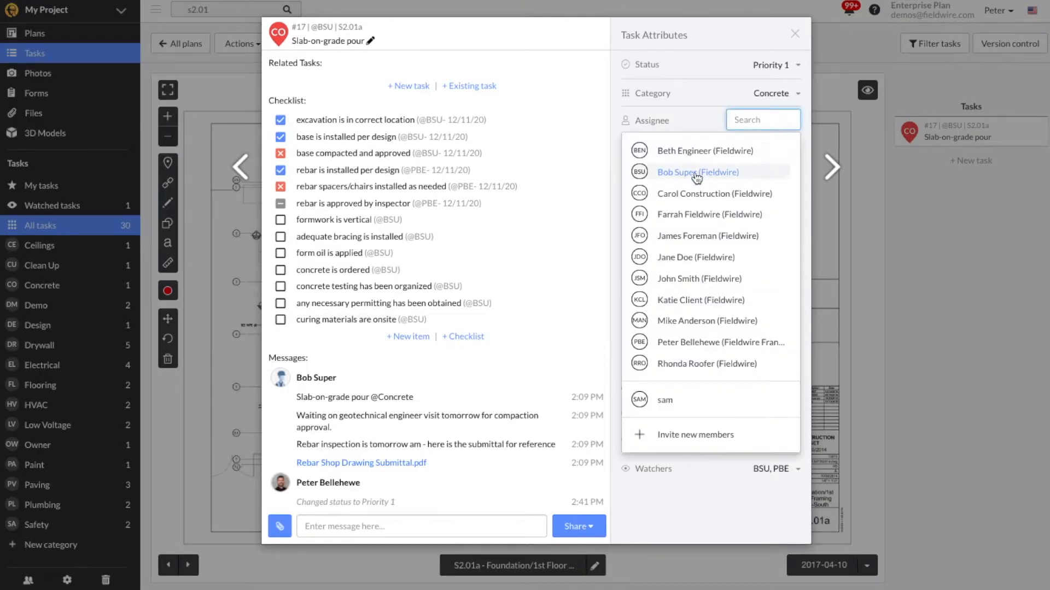
{"action": "left_click", "coordinate": [696, 172]}
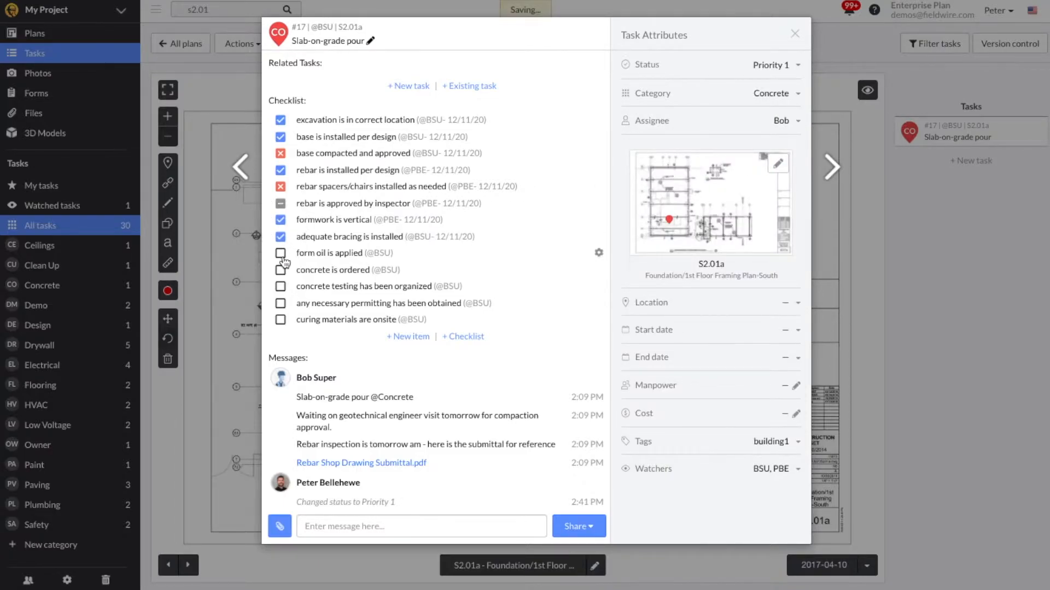
{"action": "left_click", "coordinate": [280, 252]}
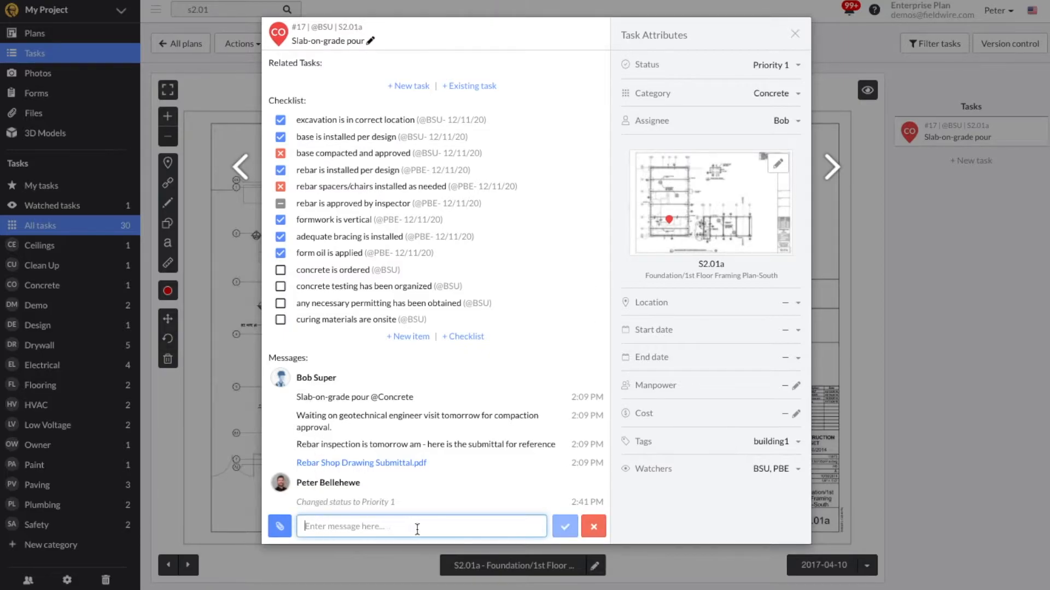
{"action": "mouse_move", "coordinate": [513, 527]}
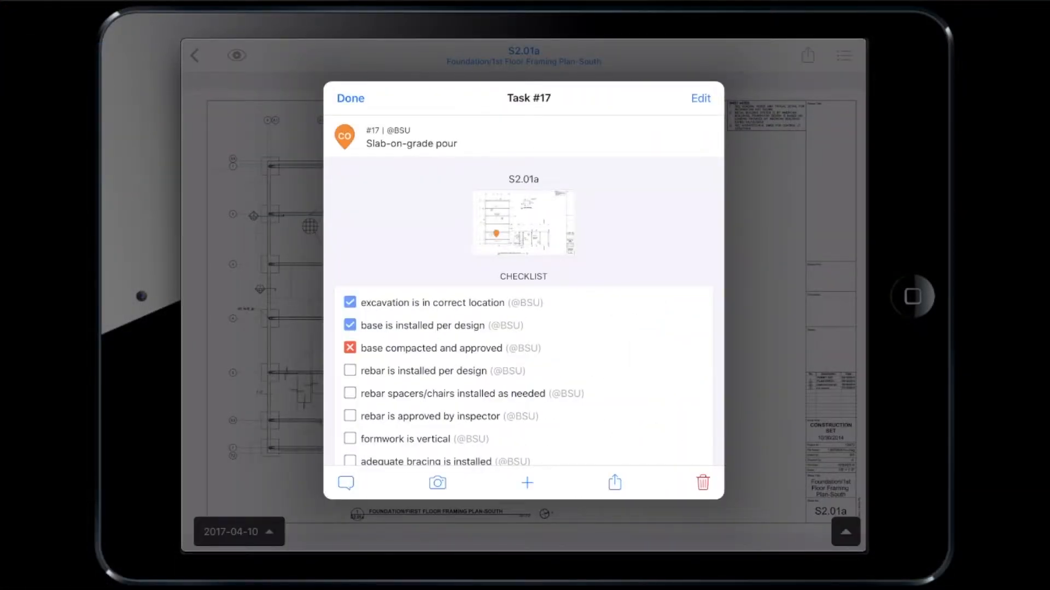
- Post the message 'This is ready for inspection' on task #17 and return to the task board
{"action": "scroll", "scroll_direction": "down", "scroll_amount": 3}
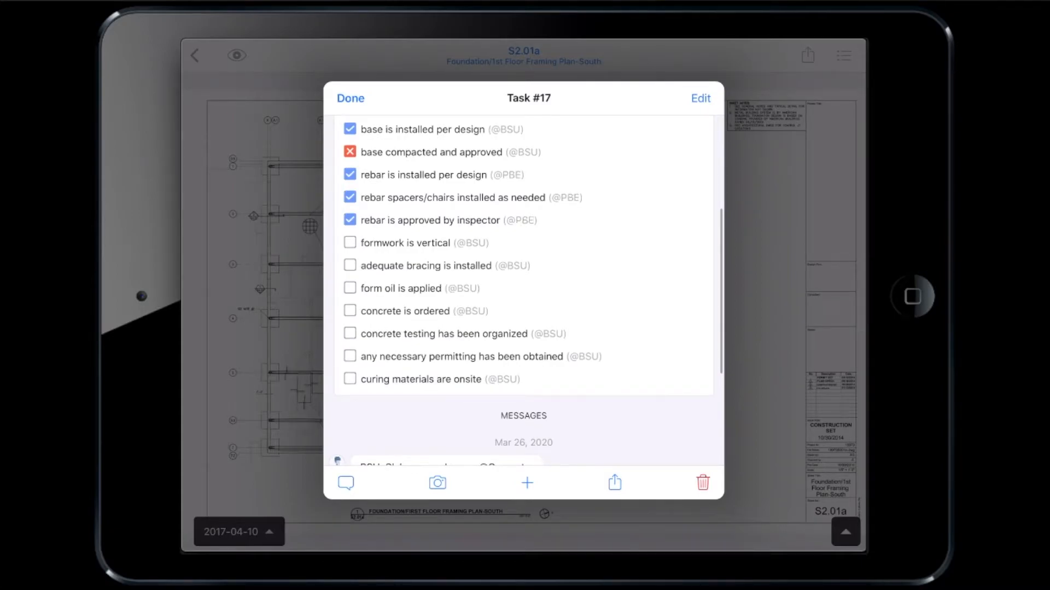
{"action": "scroll", "scroll_direction": "down", "scroll_amount": 3}
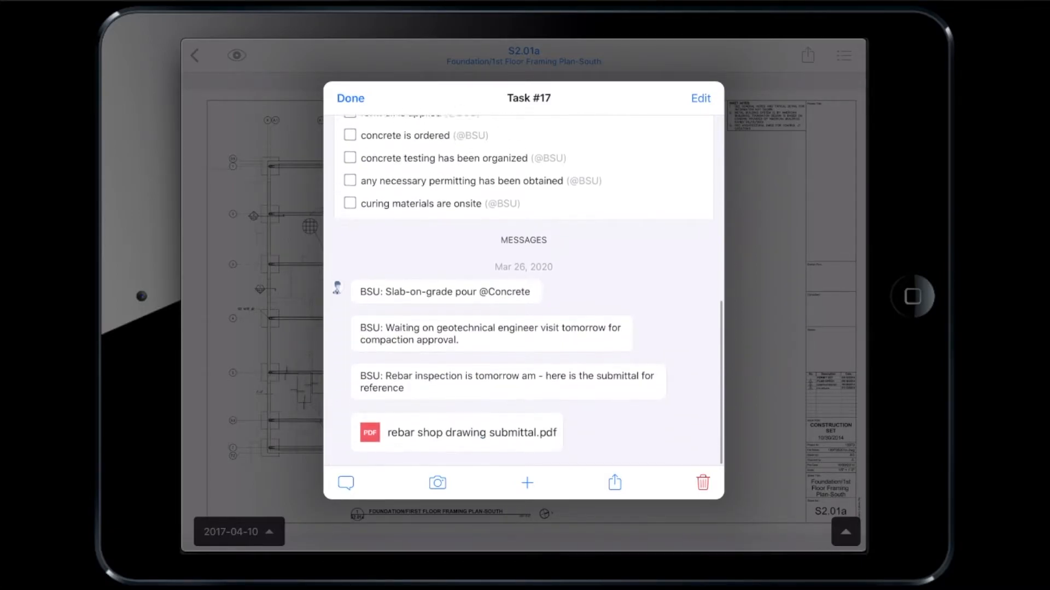
{"action": "scroll", "scroll_direction": "down", "scroll_amount": 3}
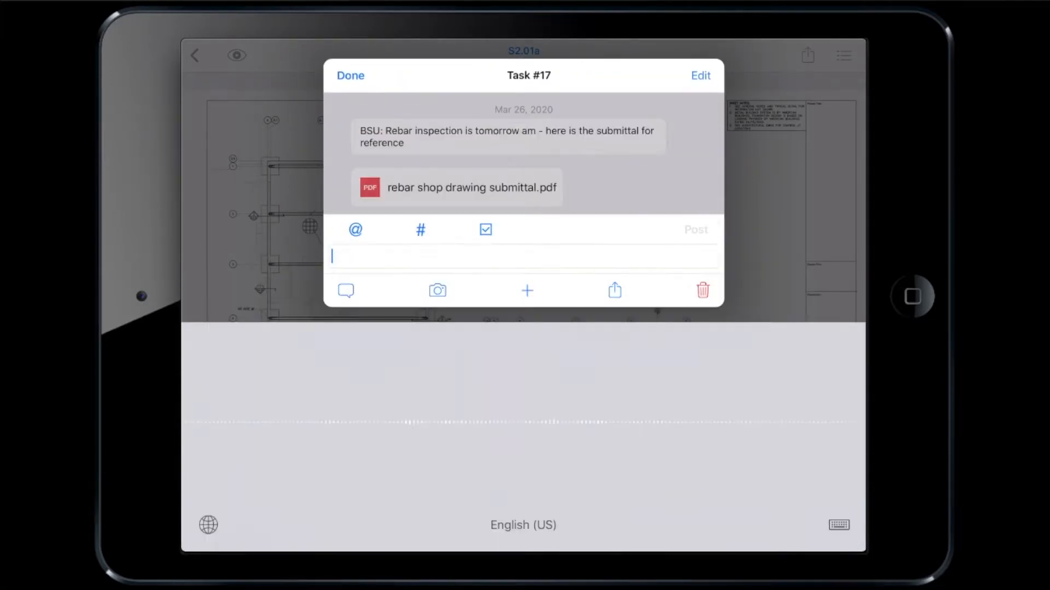
{"action": "type", "text": "This is ready for inspection"}
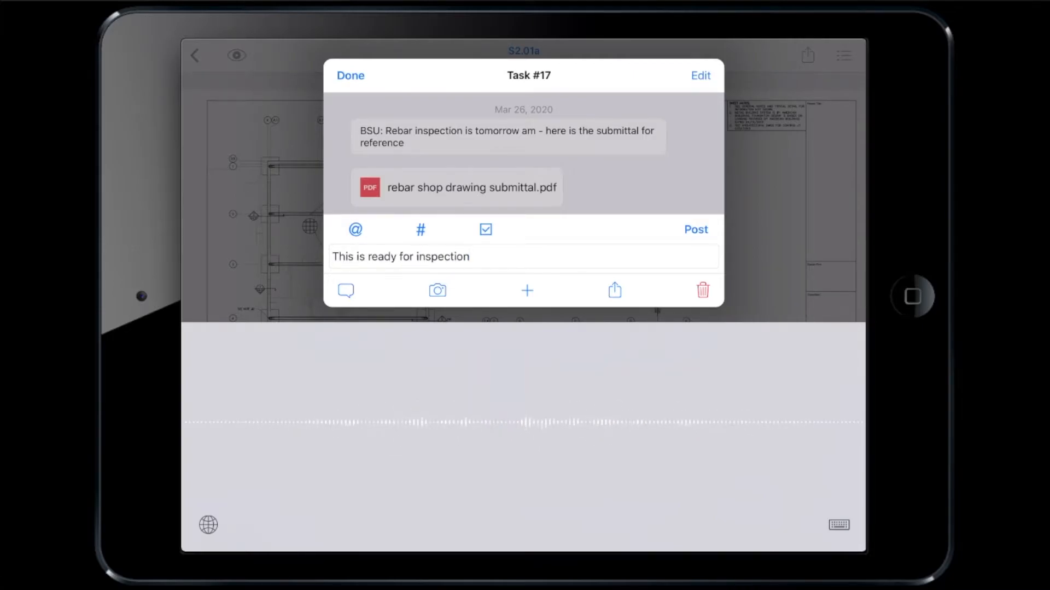
{"action": "left_click", "coordinate": [695, 229]}
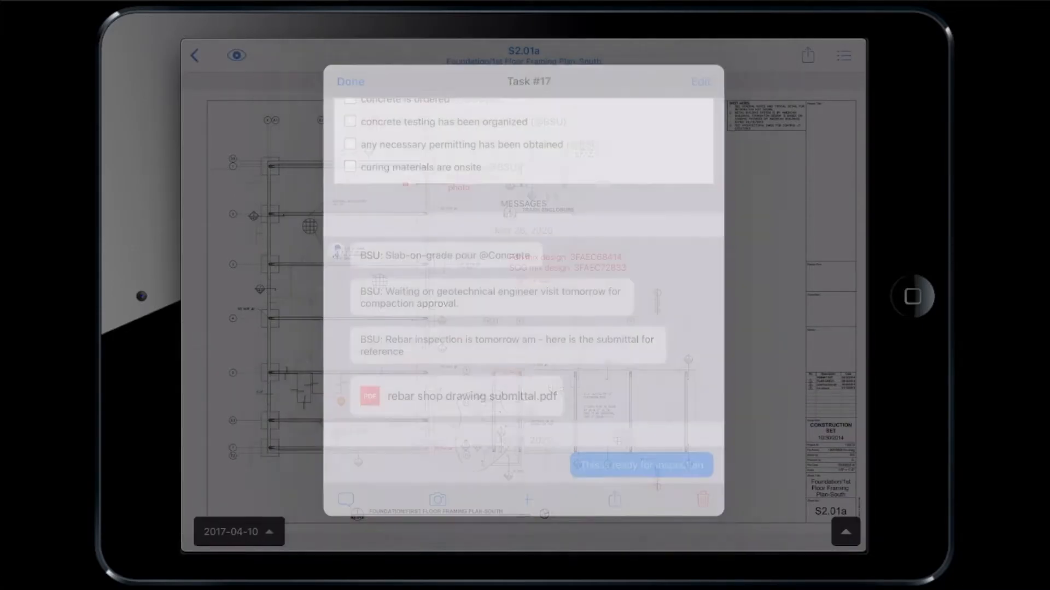
{"action": "left_click", "coordinate": [350, 81]}
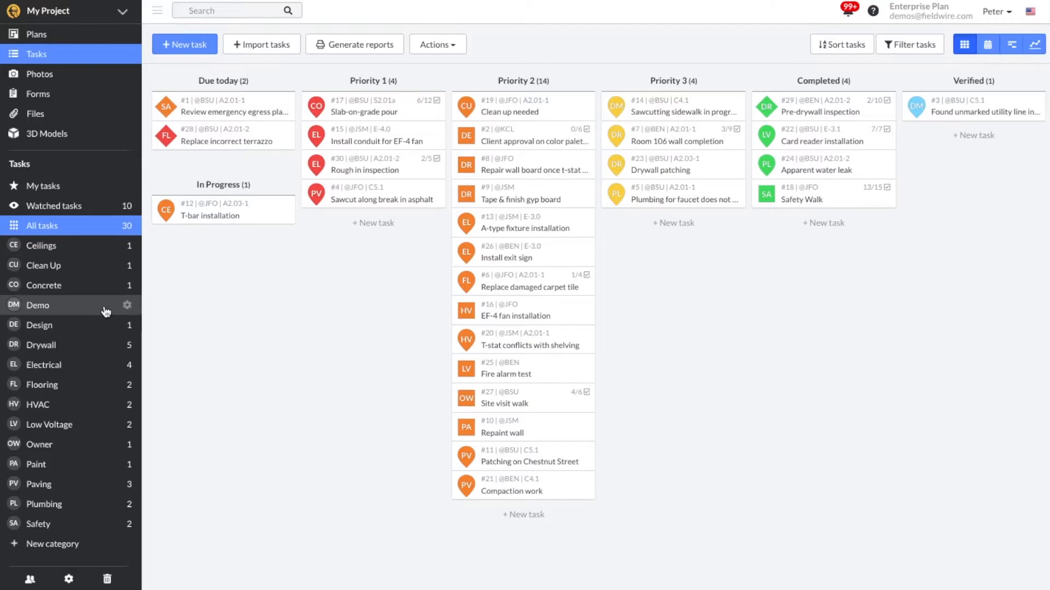
- Move Compaction work to Priority 3, then view tasks as a monthly calendar and a Gantt timeline
{"action": "left_click", "coordinate": [43, 364]}
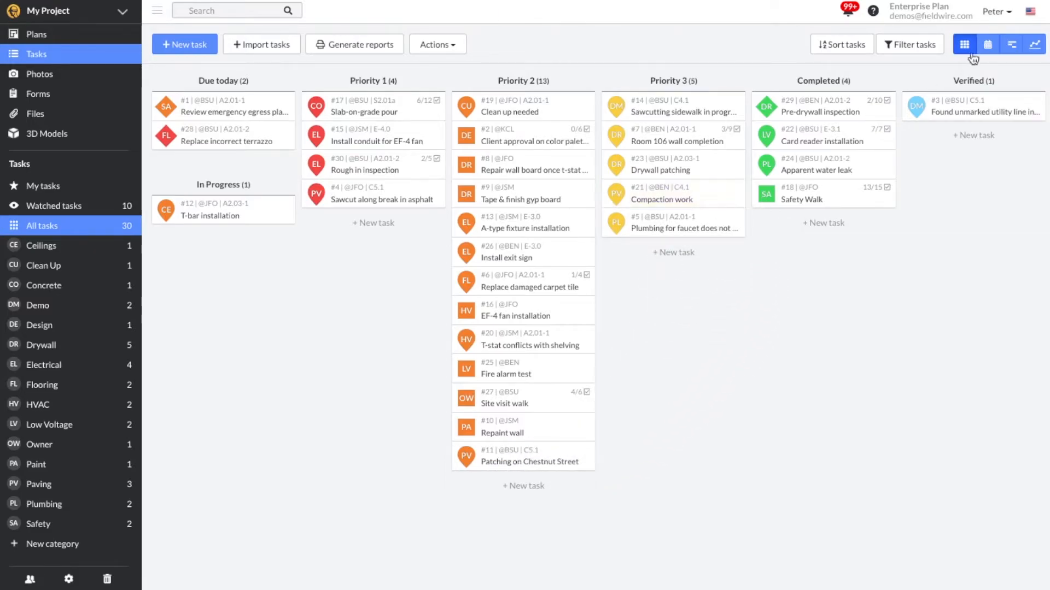
{"action": "left_click", "coordinate": [987, 44]}
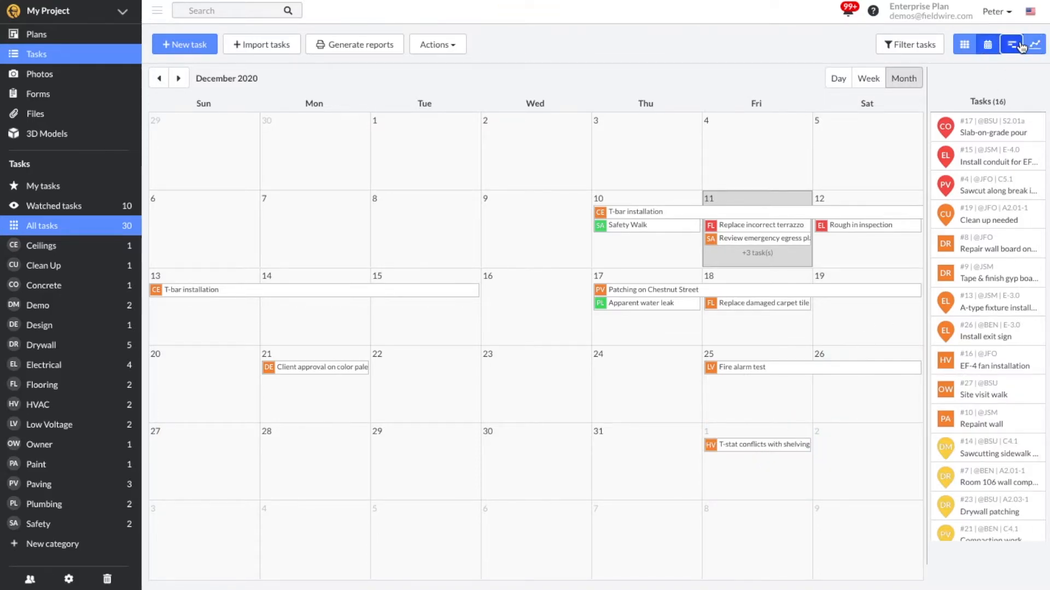
{"action": "left_click", "coordinate": [1018, 45]}
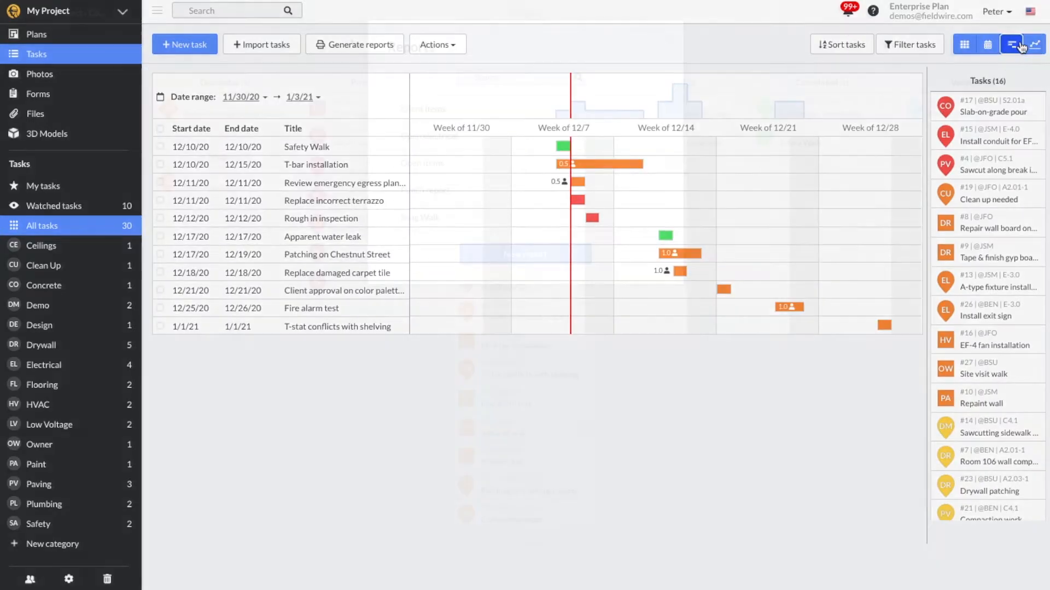
- Create a new report titled Inspection with a weekly inspection report description
{"action": "left_click", "coordinate": [355, 45]}
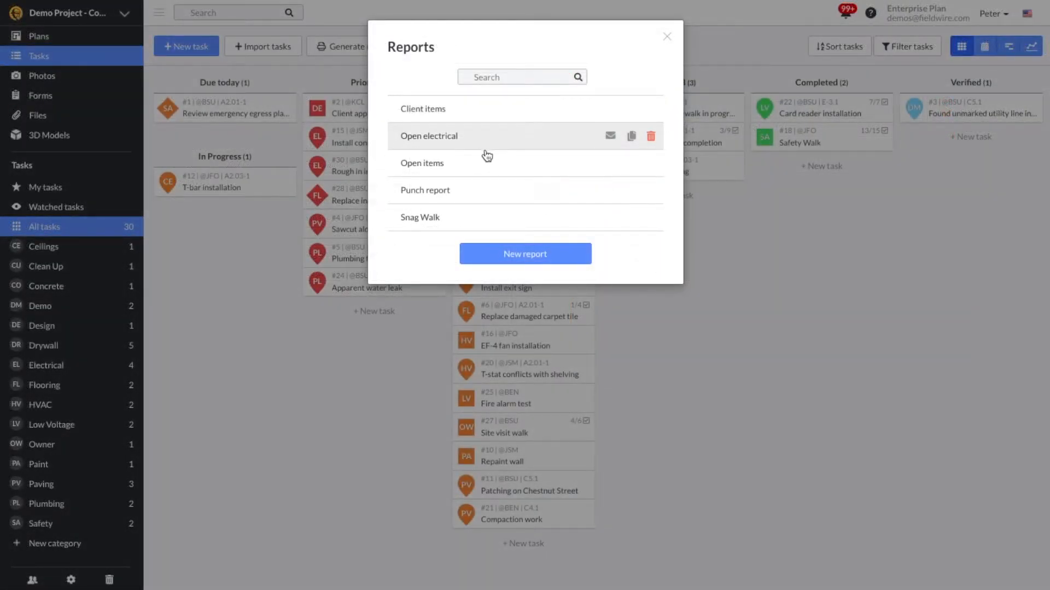
{"action": "left_click", "coordinate": [525, 254]}
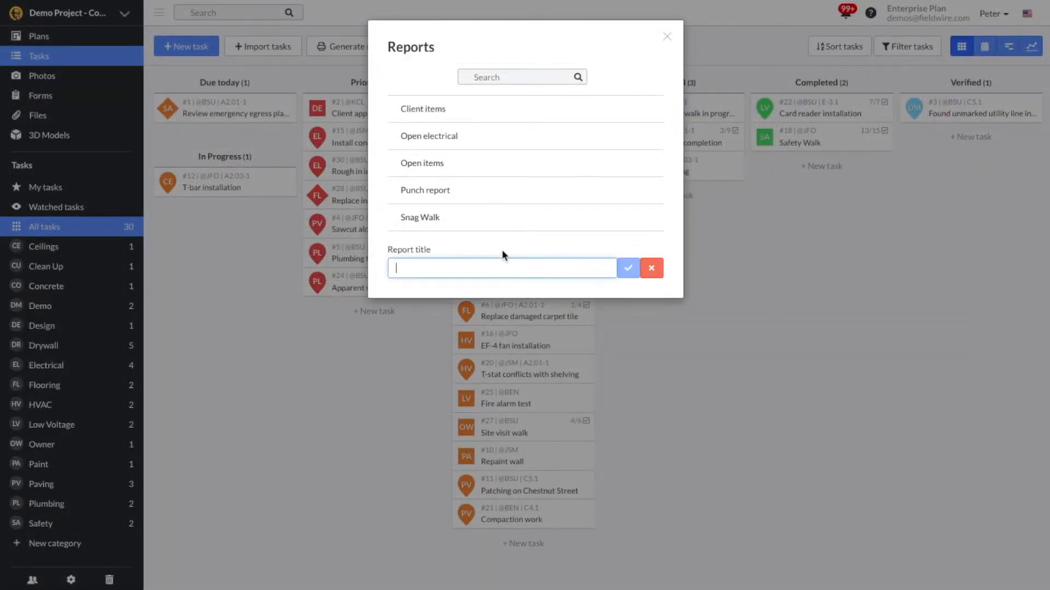
{"action": "type", "text": "Inspection"}
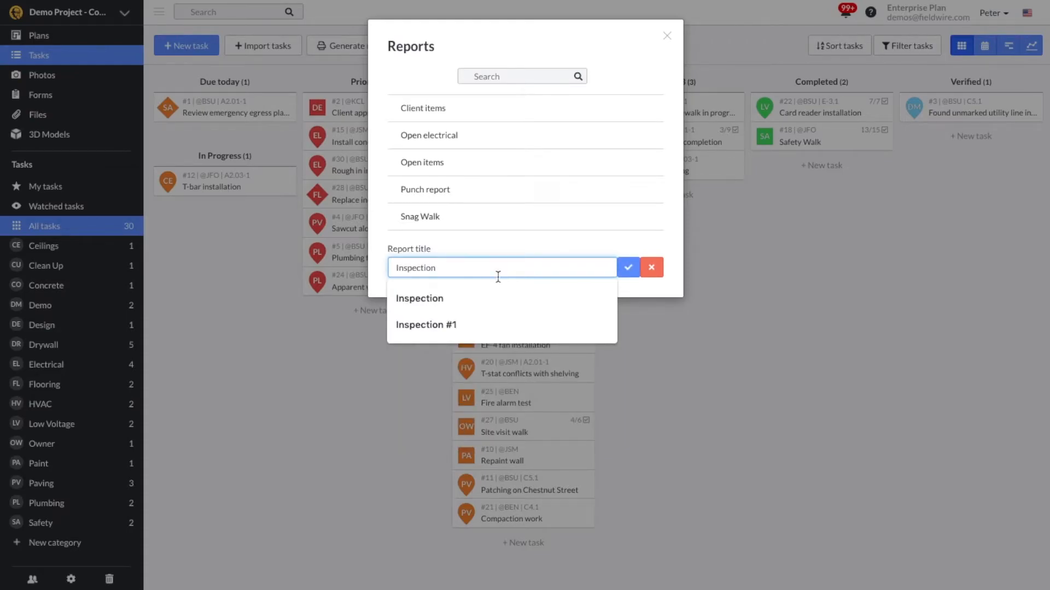
{"action": "left_click", "coordinate": [627, 267]}
{"action": "type", "text": "Weekly inspecti"}
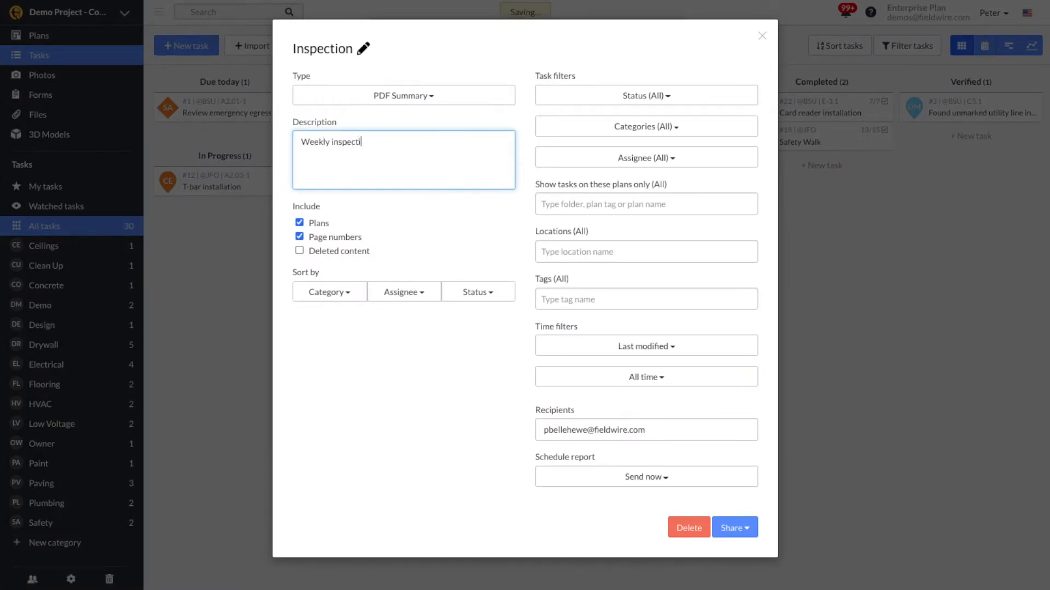
{"action": "type", "text": "on report"}
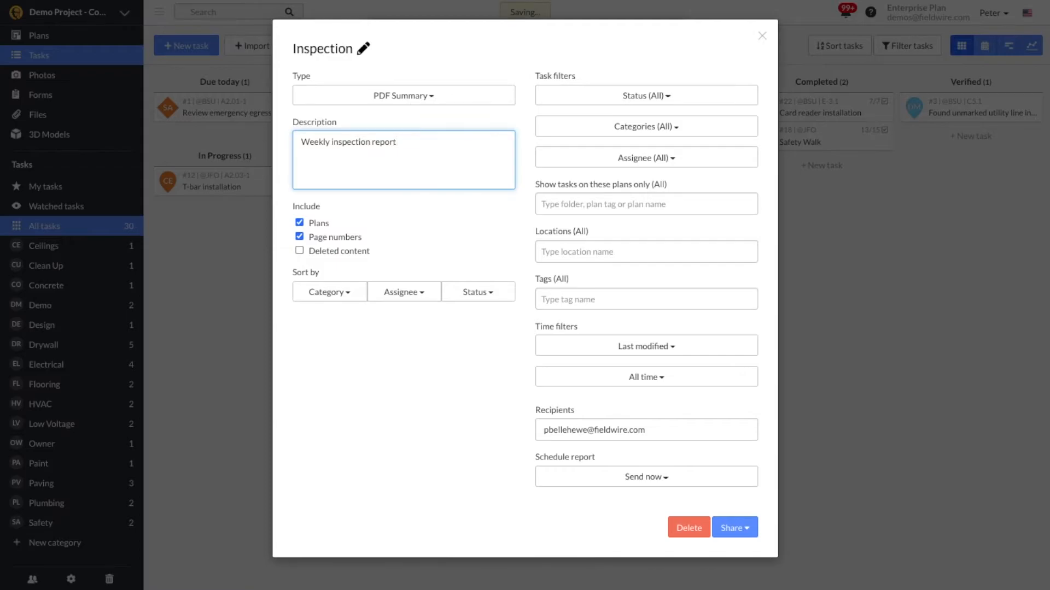
- Filter the Inspection report by category and schedule it weekly on chosen weekdays
{"action": "left_click", "coordinate": [645, 126]}
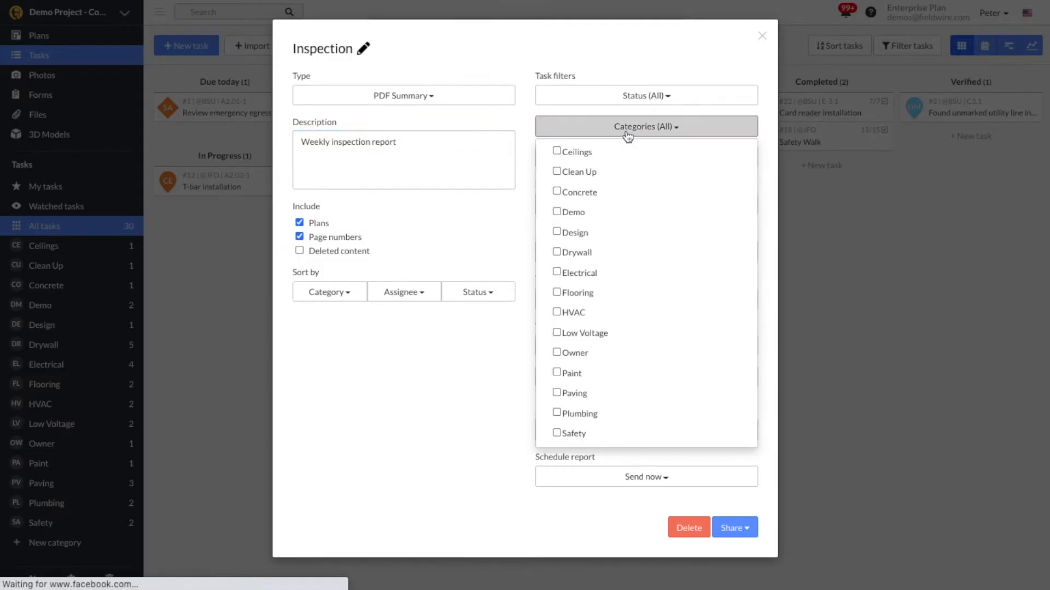
{"action": "mouse_move", "coordinate": [582, 334]}
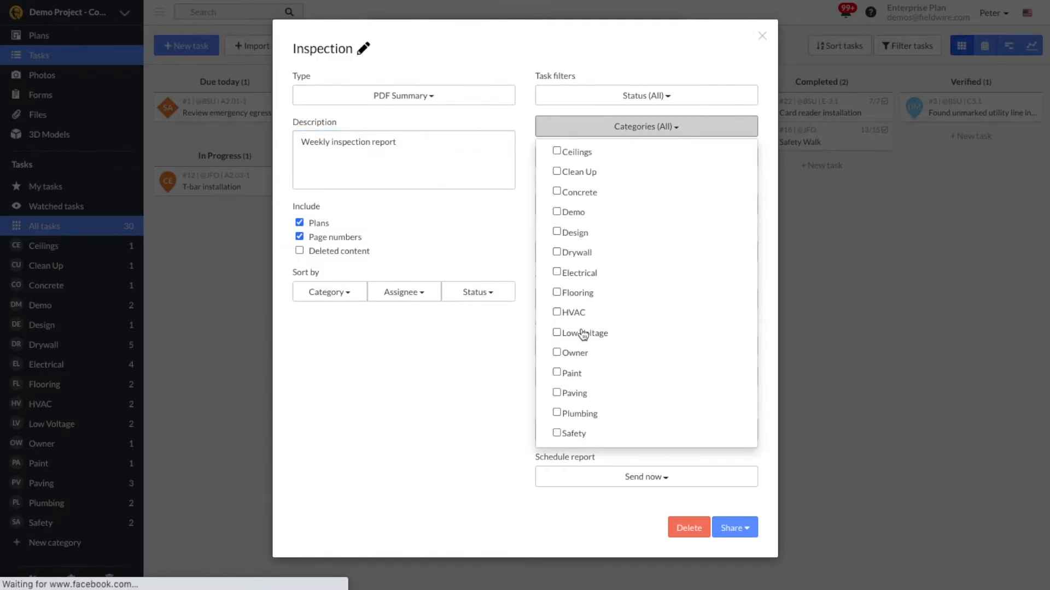
{"action": "left_click", "coordinate": [557, 272]}
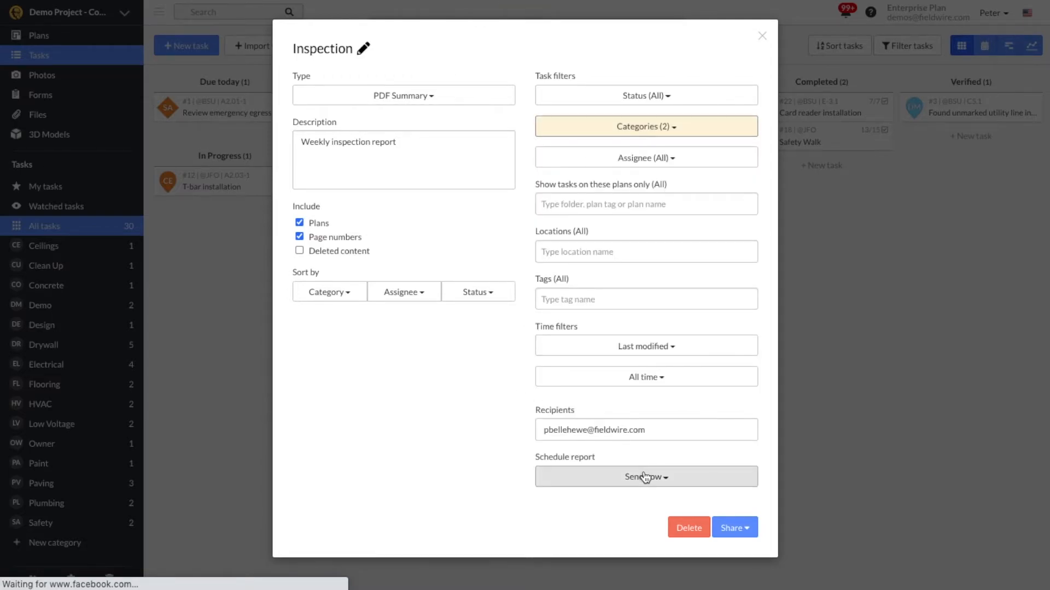
{"action": "left_click", "coordinate": [644, 477]}
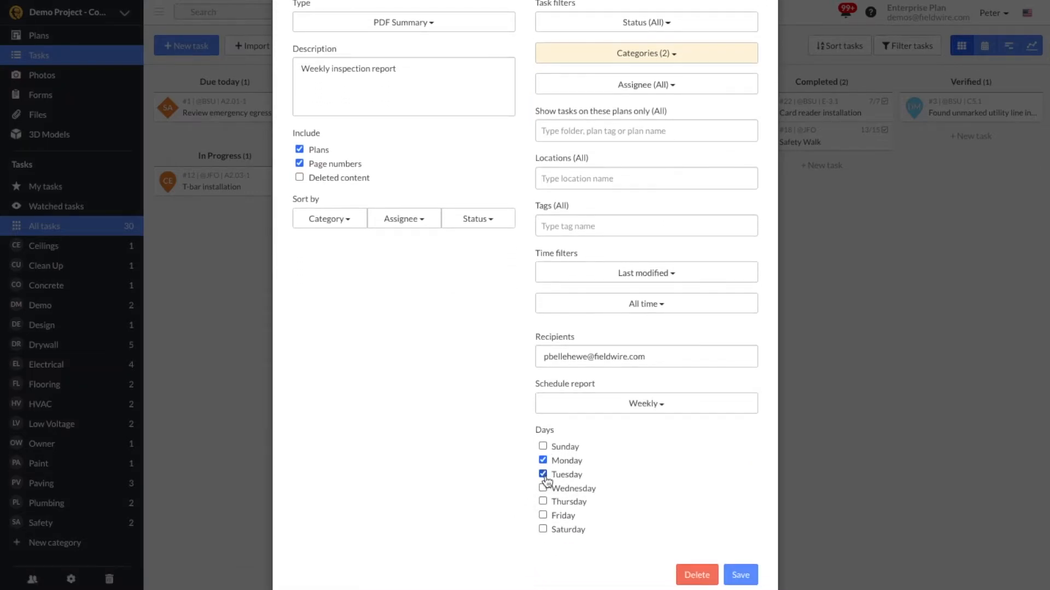
{"action": "left_click", "coordinate": [40, 93]}
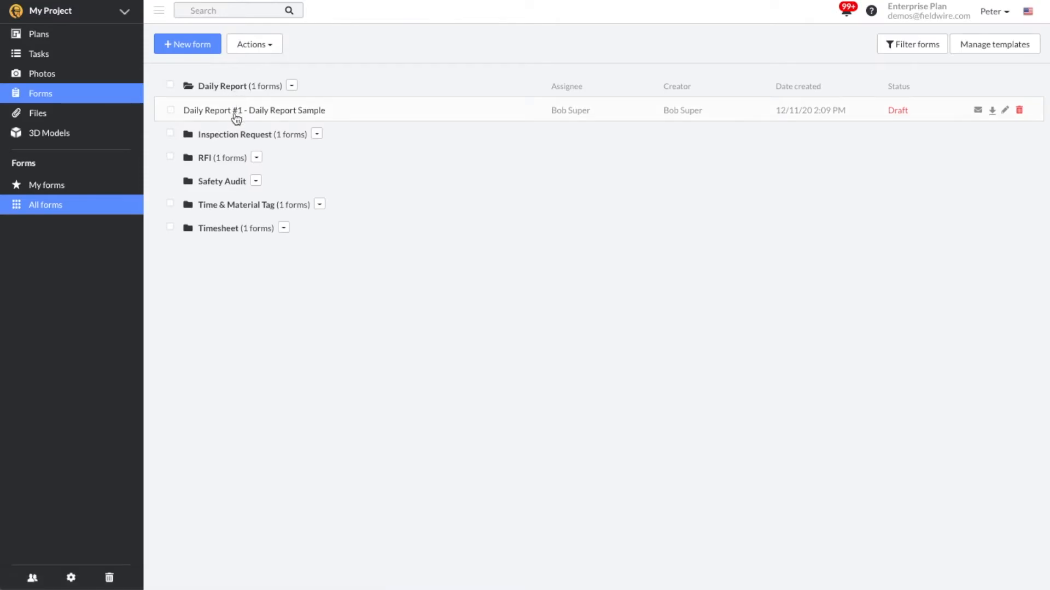
{"action": "mouse_move", "coordinate": [232, 165]}
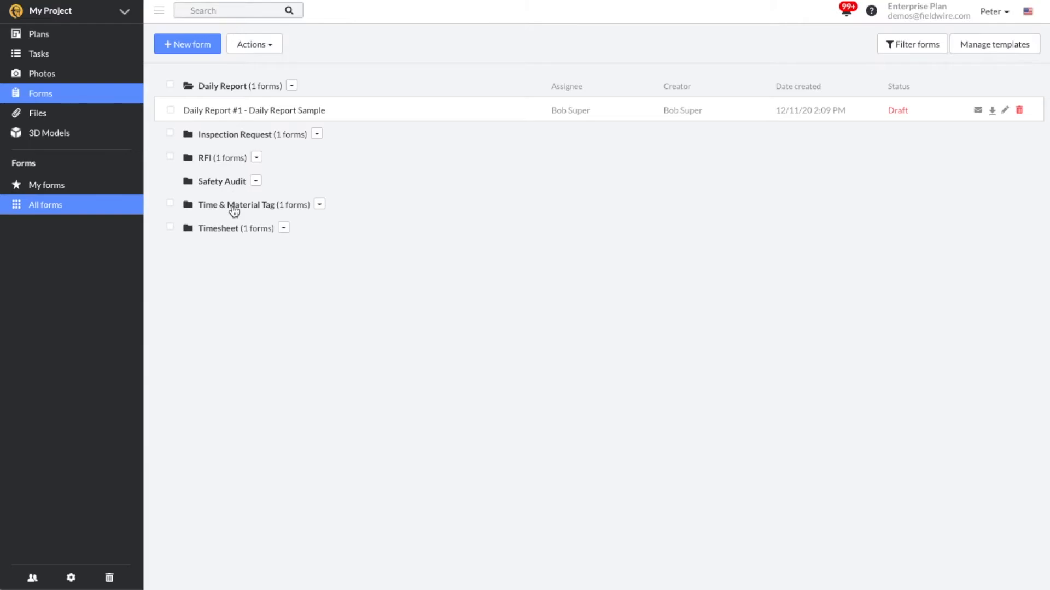
{"action": "mouse_move", "coordinate": [492, 195]}
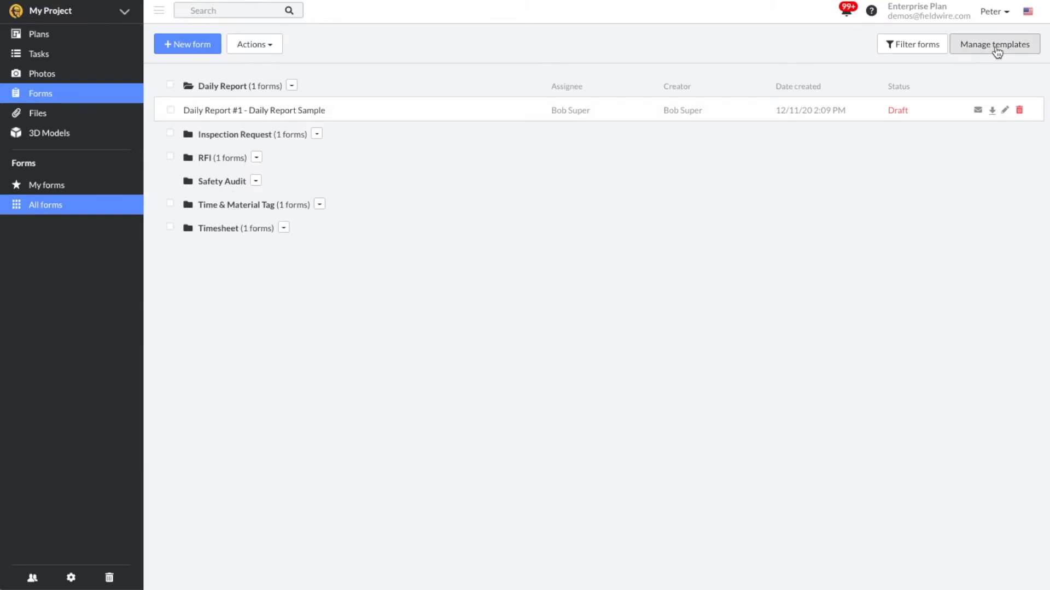
- Review the form templates list and cancel creating a new template
{"action": "left_click", "coordinate": [995, 45]}
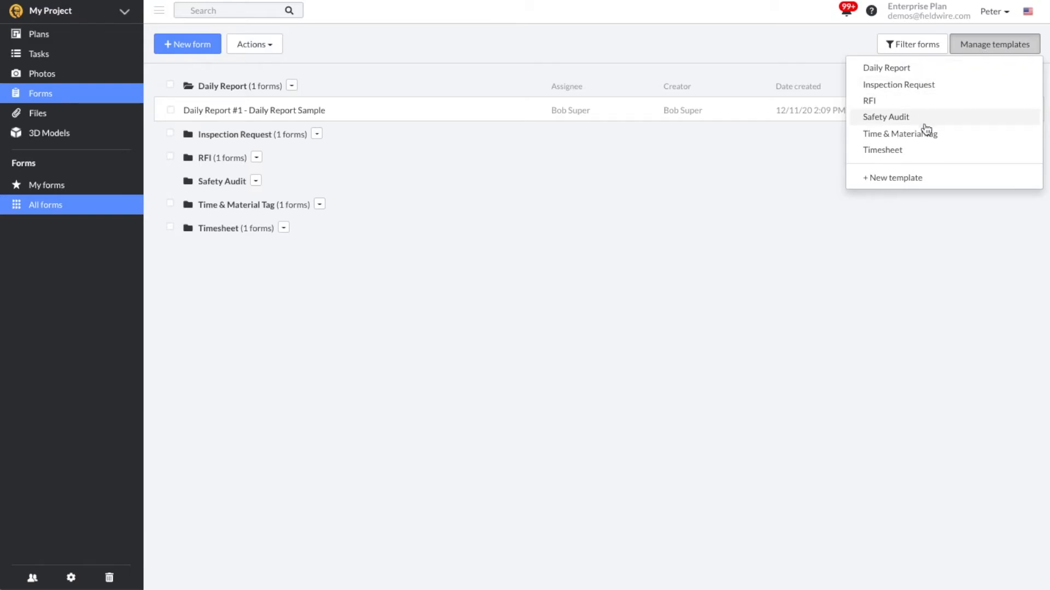
{"action": "left_click", "coordinate": [892, 177]}
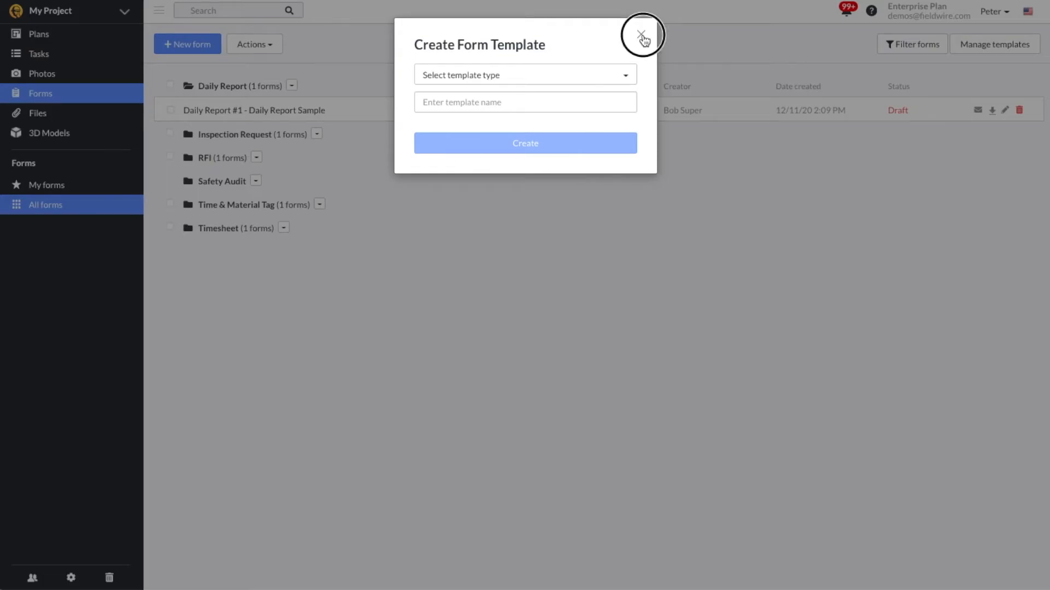
{"action": "left_click", "coordinate": [642, 35]}
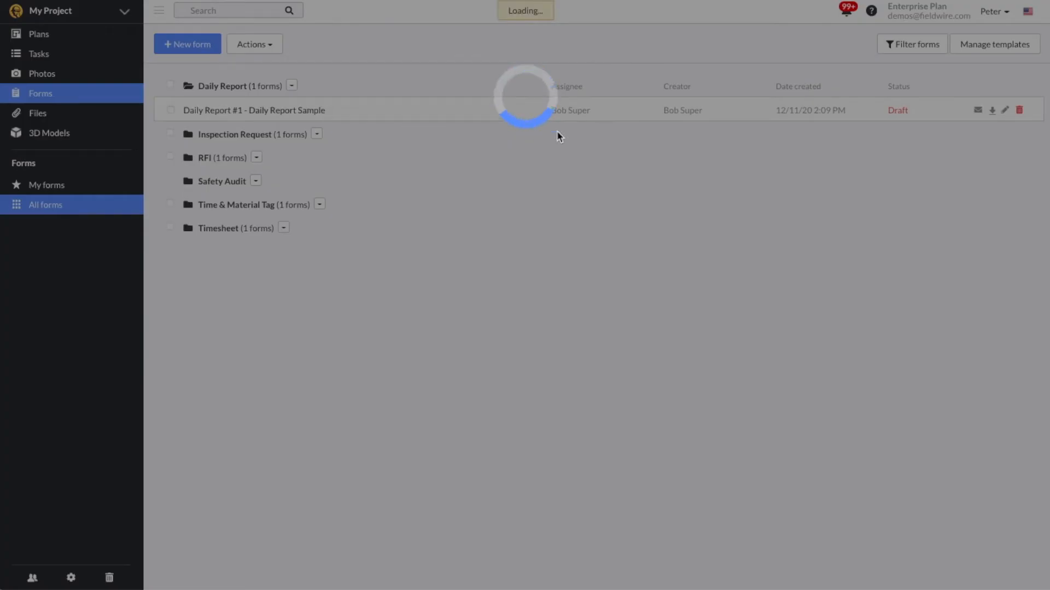
- Review the Daily Report #1 form and export it as a PDF
{"action": "left_click", "coordinate": [253, 110]}
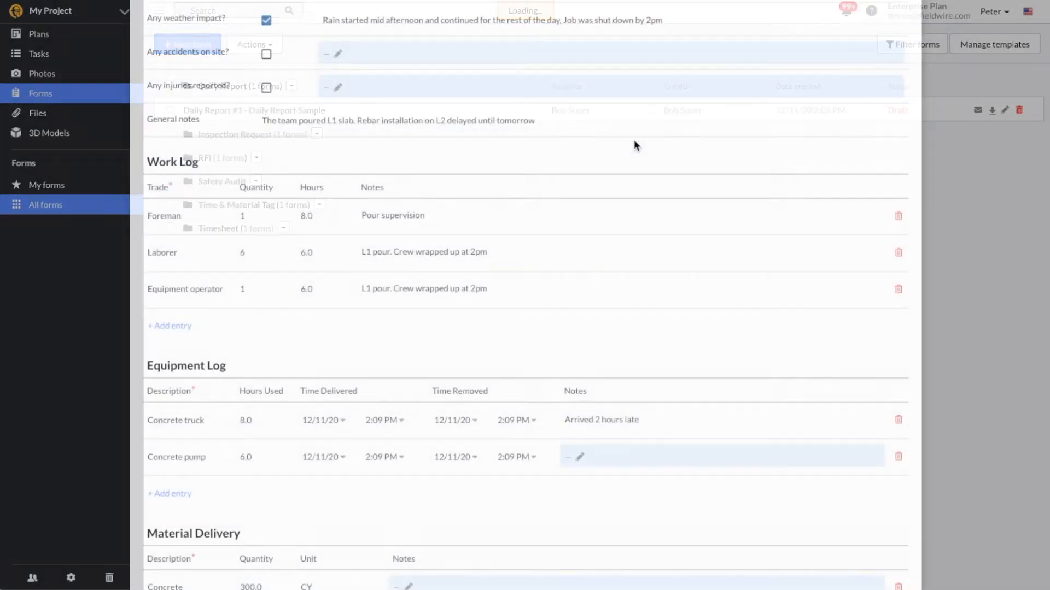
{"action": "scroll", "scroll_direction": "down", "scroll_amount": 3}
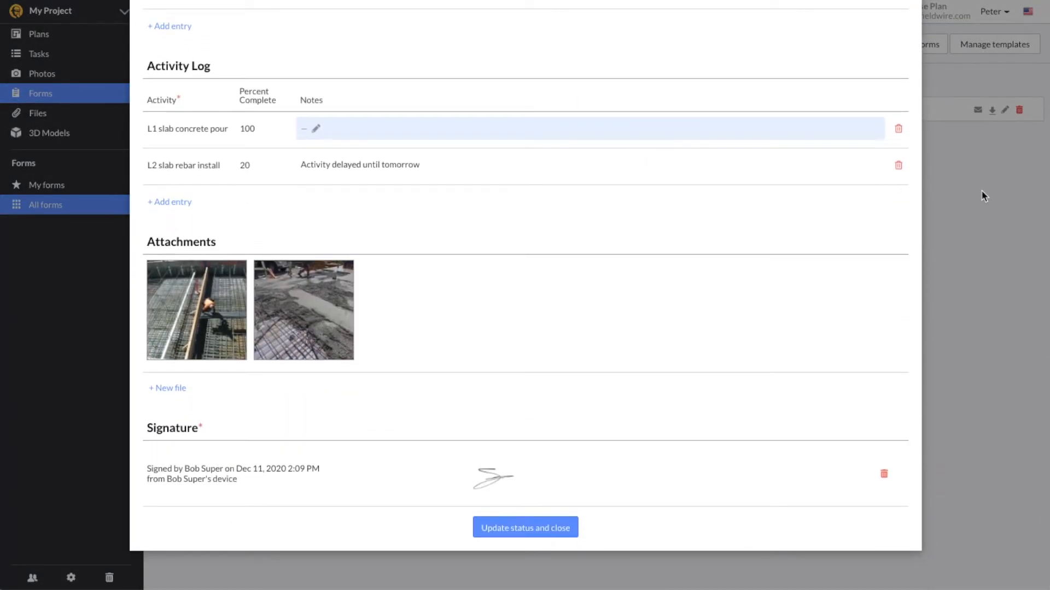
{"action": "left_click", "coordinate": [525, 527]}
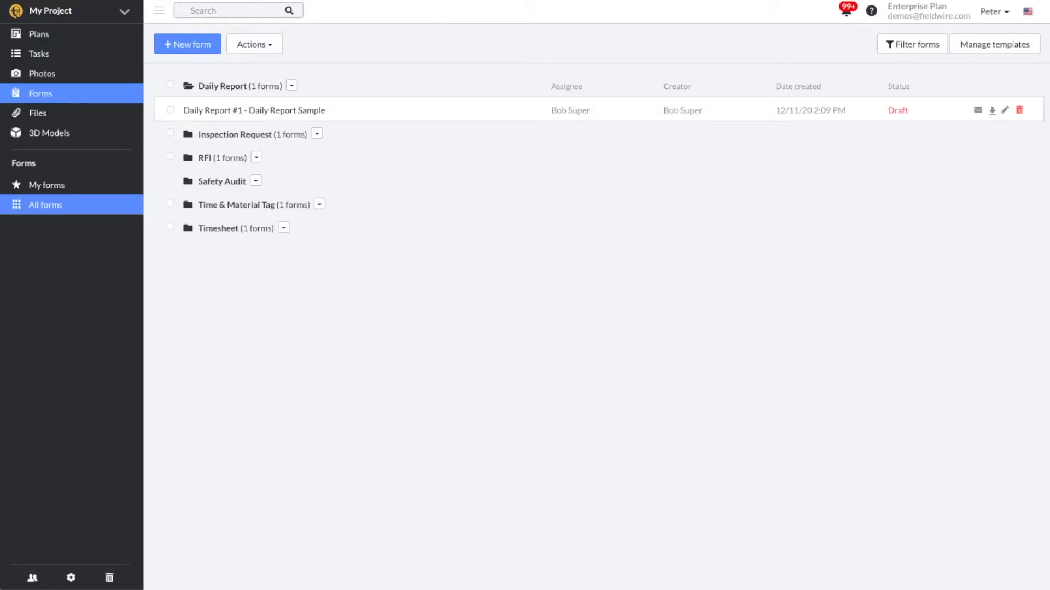
{"action": "left_click", "coordinate": [990, 109]}
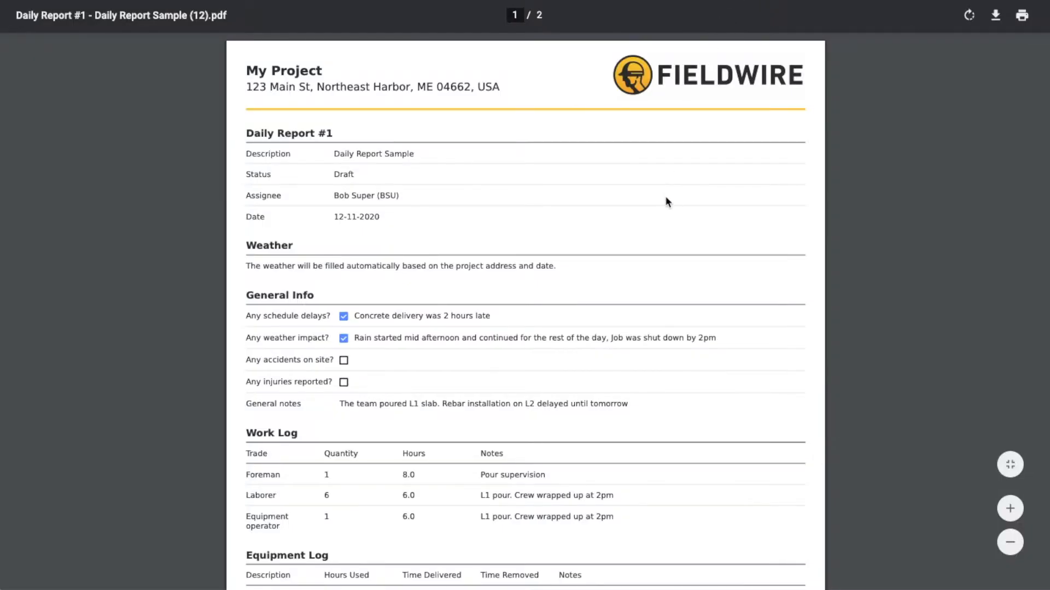
{"action": "scroll", "scroll_direction": "down", "scroll_amount": 3}
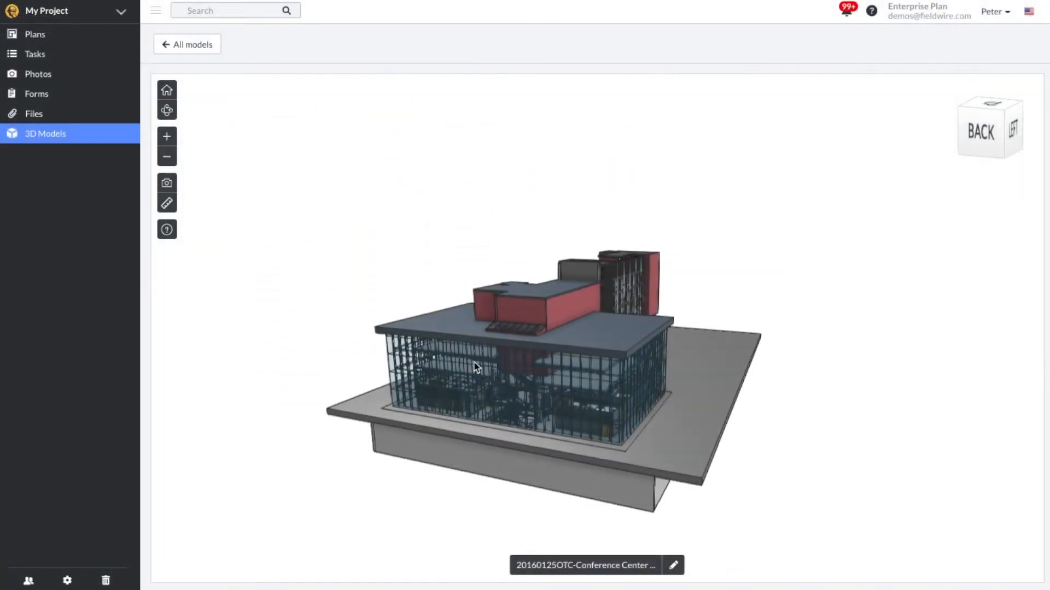
{"action": "mouse_move", "coordinate": [623, 468]}
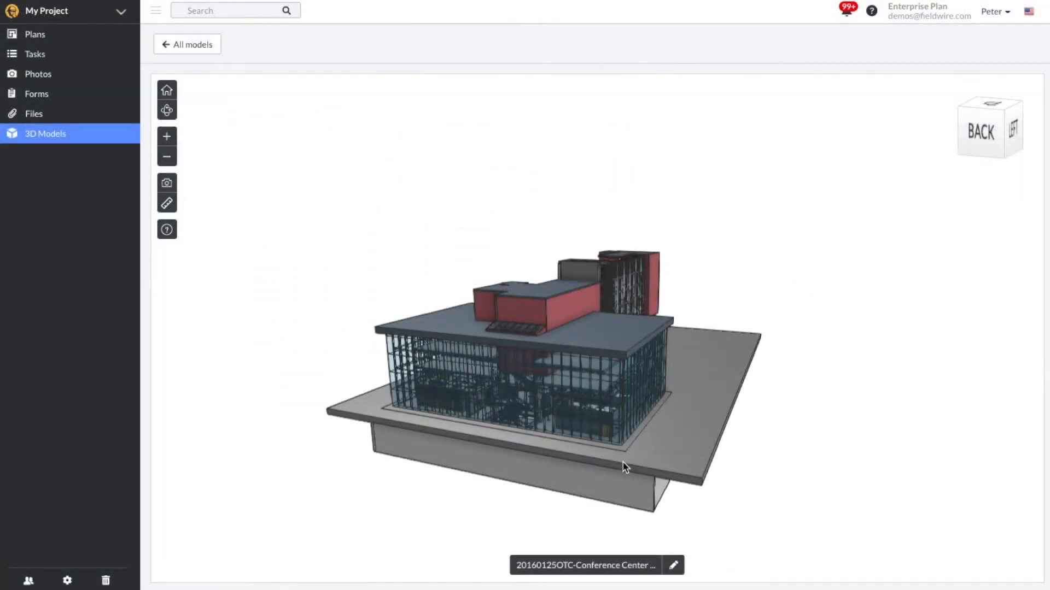
- Navigate inside to the stair area and check a column's Concrete - Cast-in-Place material properties
{"action": "left_click_drag", "start_coordinate": [623, 467], "coordinate": [527, 465]}
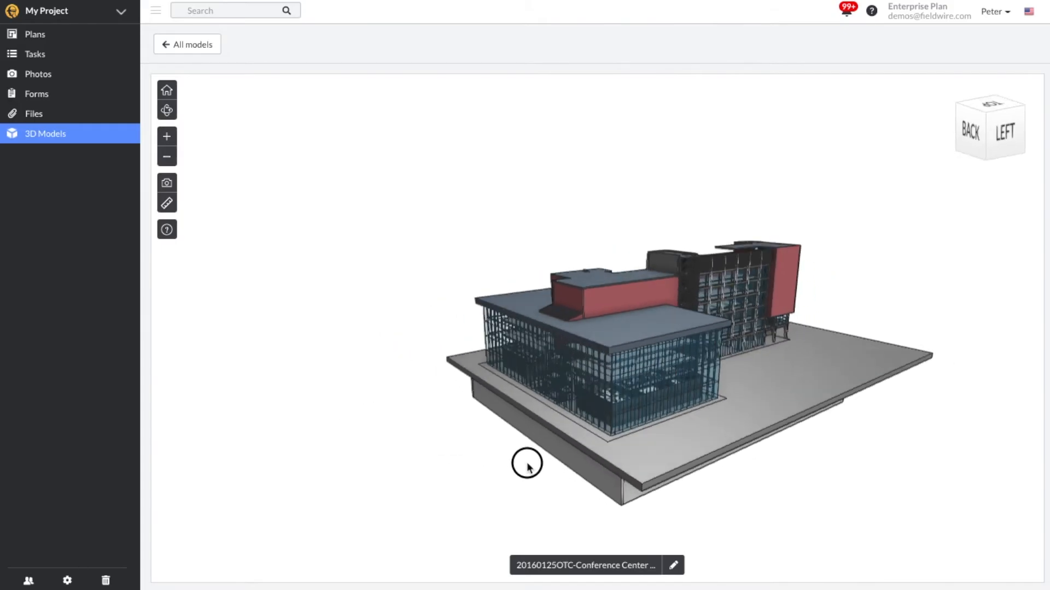
{"action": "left_click_drag", "start_coordinate": [527, 465], "coordinate": [489, 423]}
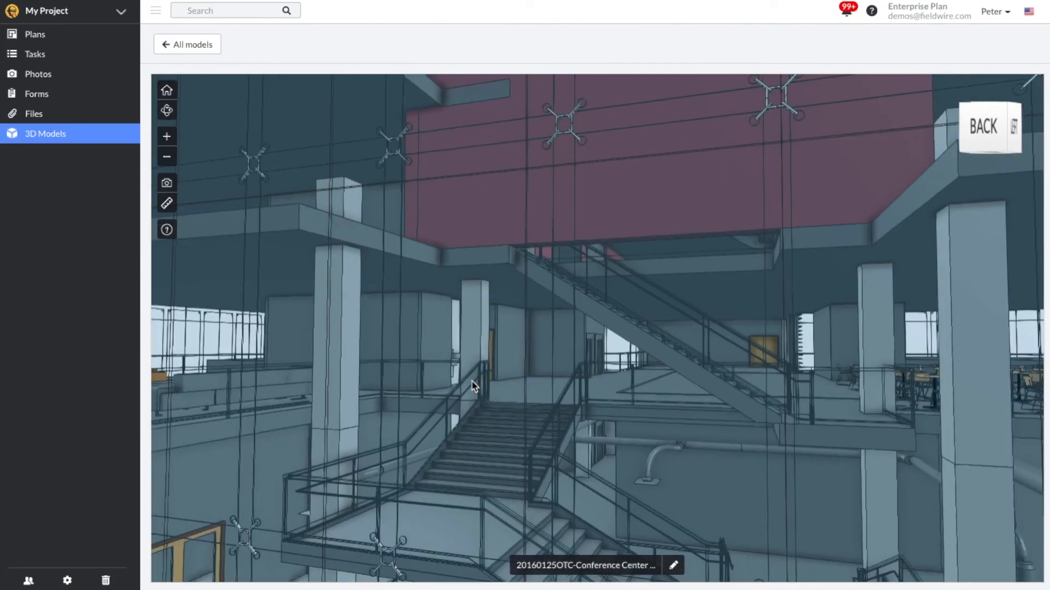
{"action": "left_click_drag", "start_coordinate": [472, 387], "coordinate": [484, 300]}
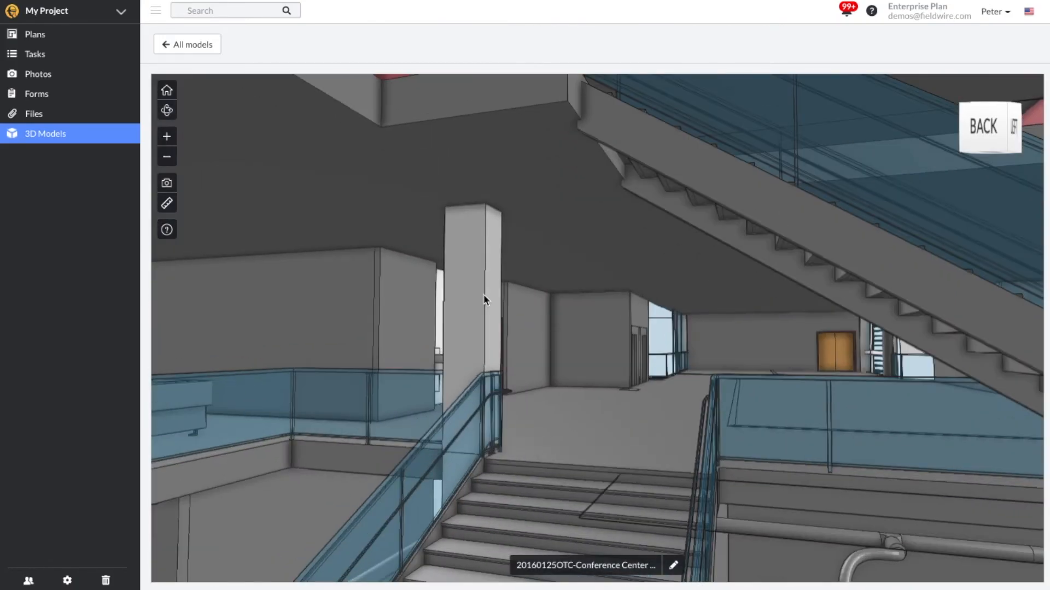
{"action": "right_click", "coordinate": [469, 295]}
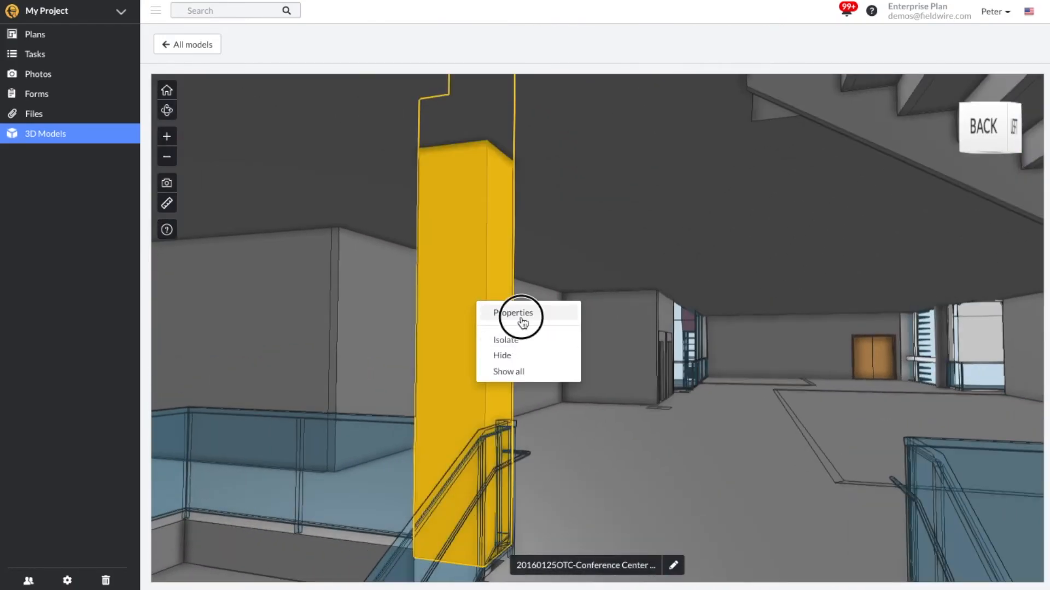
{"action": "left_click", "coordinate": [513, 313]}
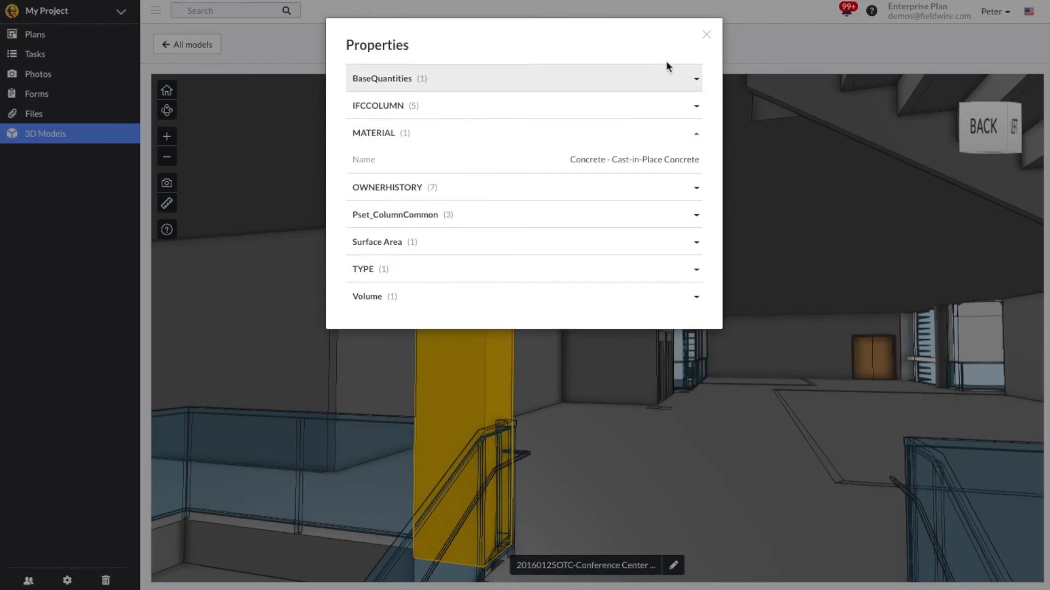
{"action": "left_click", "coordinate": [704, 34]}
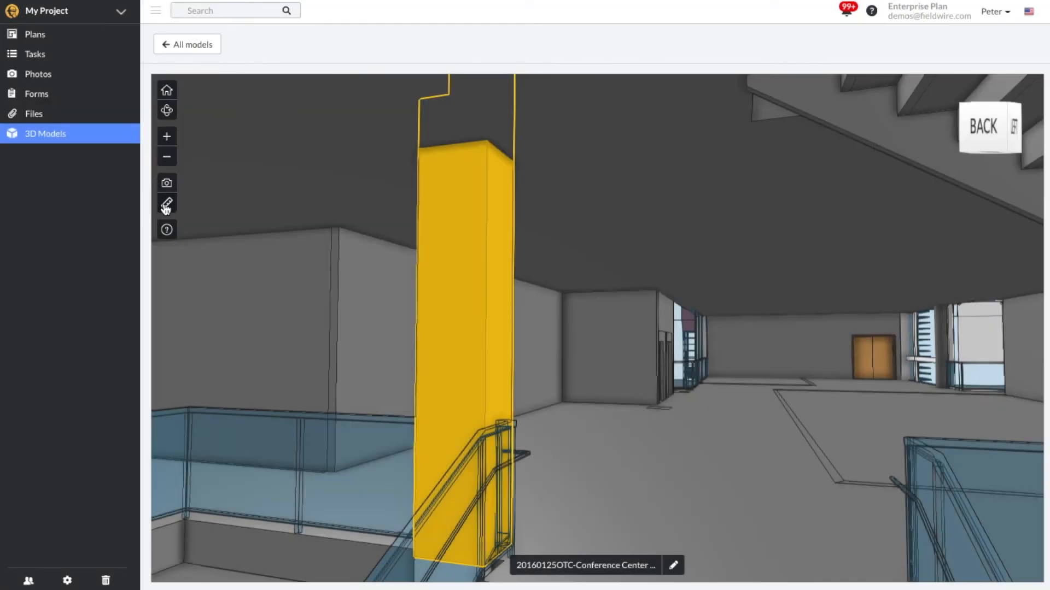
- Measure a 13' 7-13/16" distance in the conference center model and save a capture of the view to photos
{"action": "left_click", "coordinate": [167, 203]}
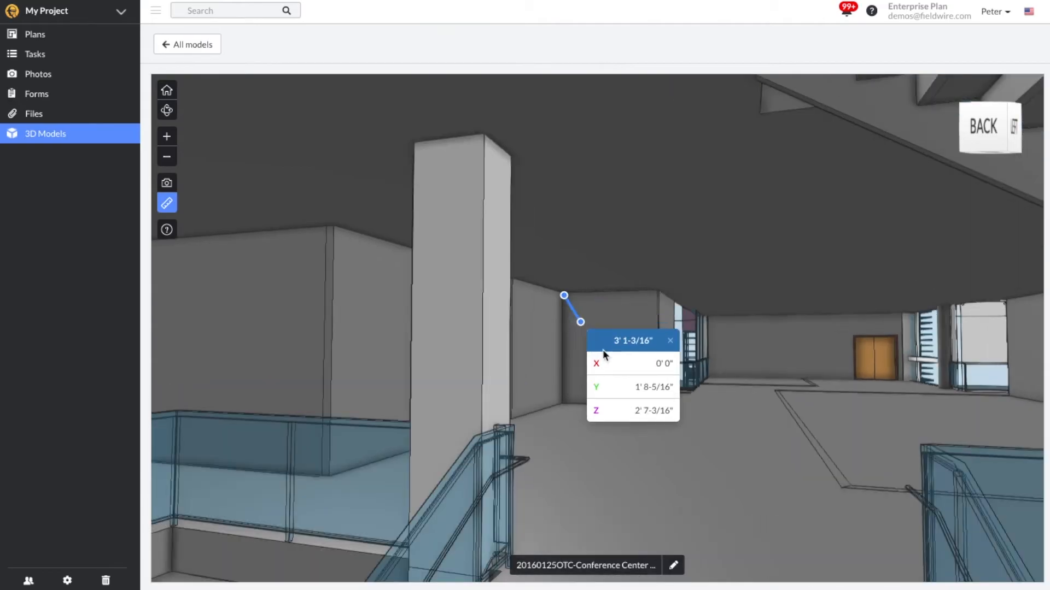
{"action": "left_click_drag", "start_coordinate": [581, 322], "coordinate": [656, 406]}
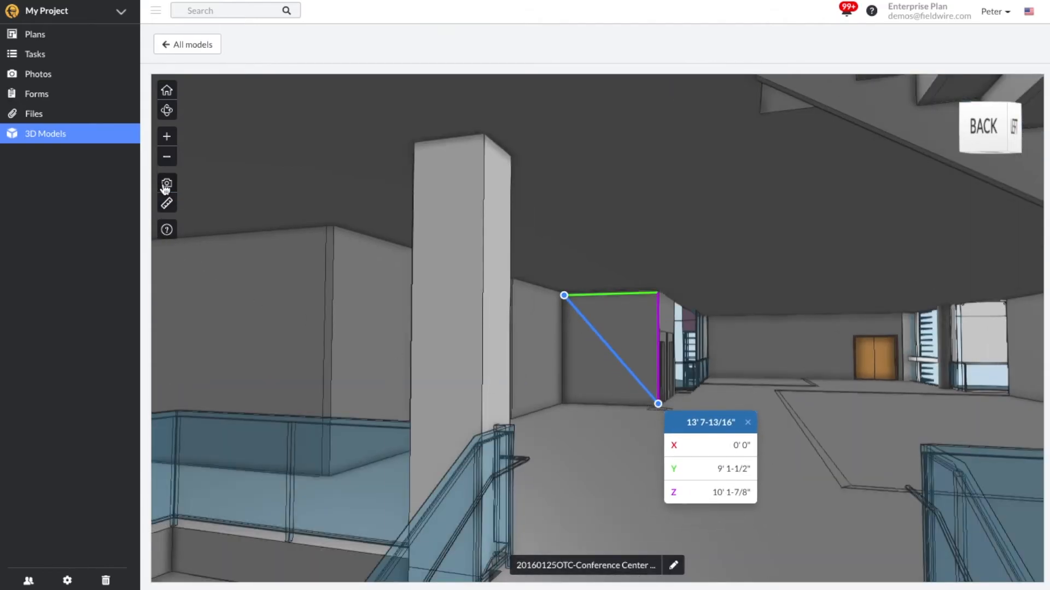
{"action": "left_click", "coordinate": [167, 183]}
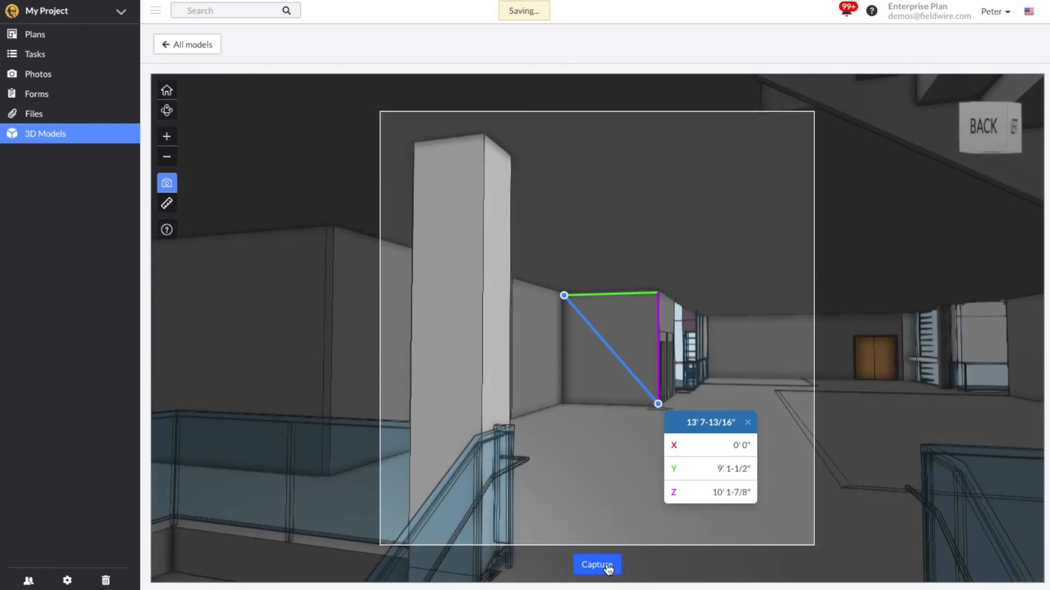
{"action": "left_click", "coordinate": [596, 564]}
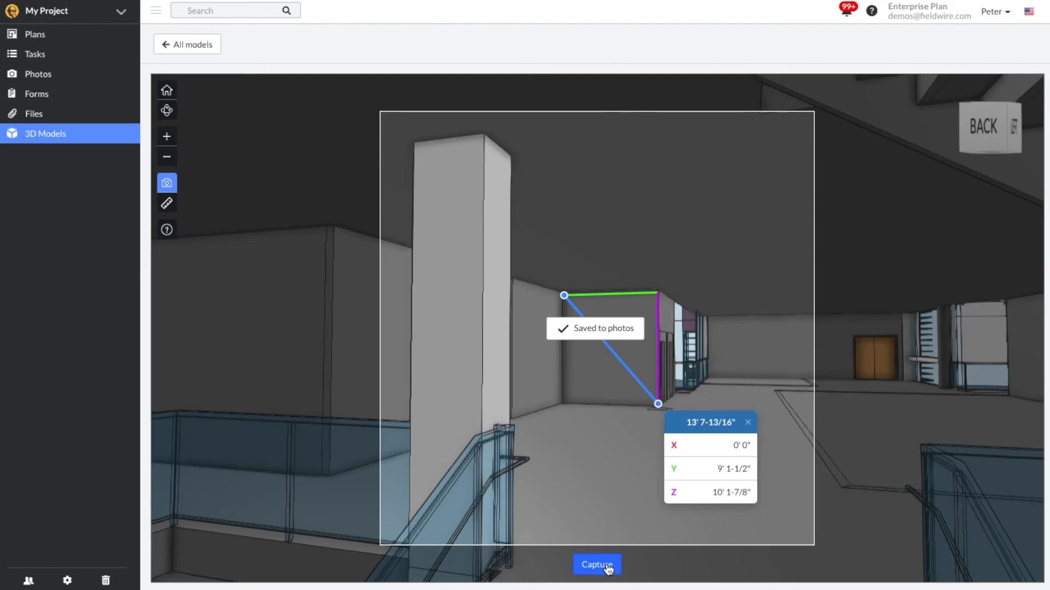